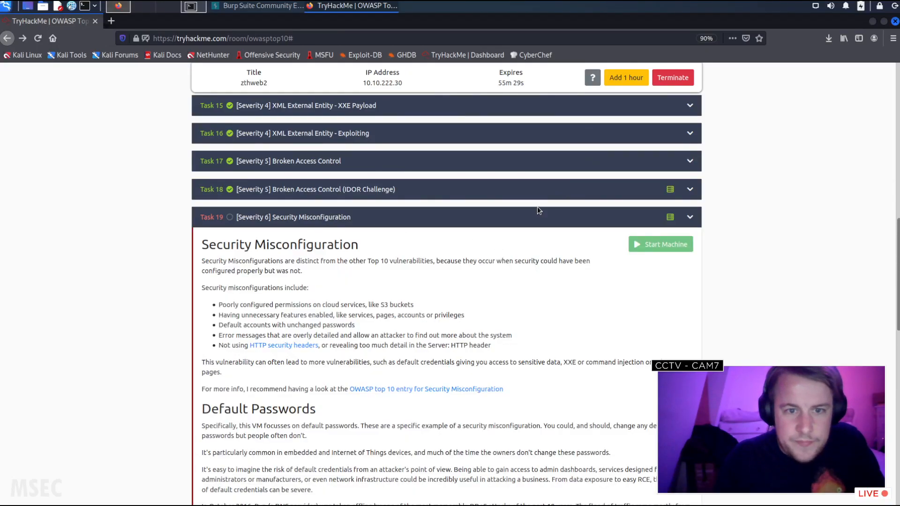
Terminate the running machine, start the Task 19 Security Misconfiguration machine, and dismiss the access popup.
scroll("up", 3)
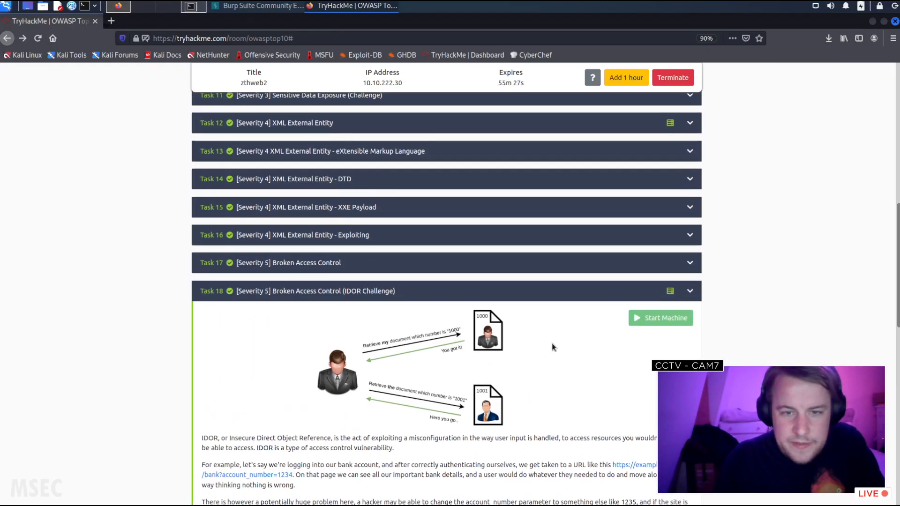
scroll("up", 3)
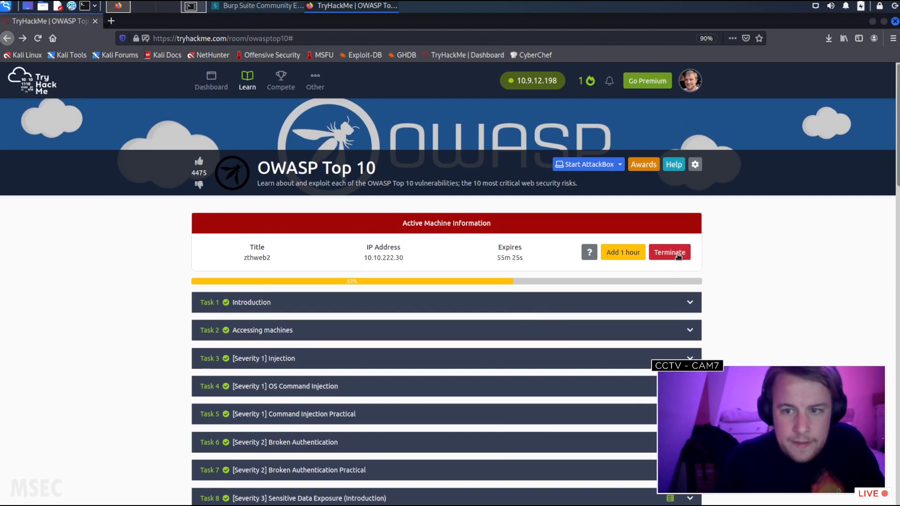
left_click(669, 253)
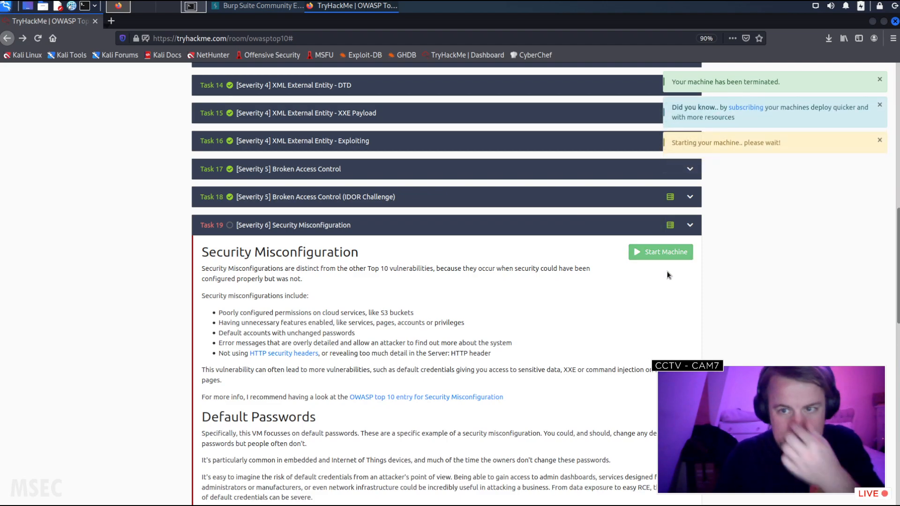
left_click(660, 251)
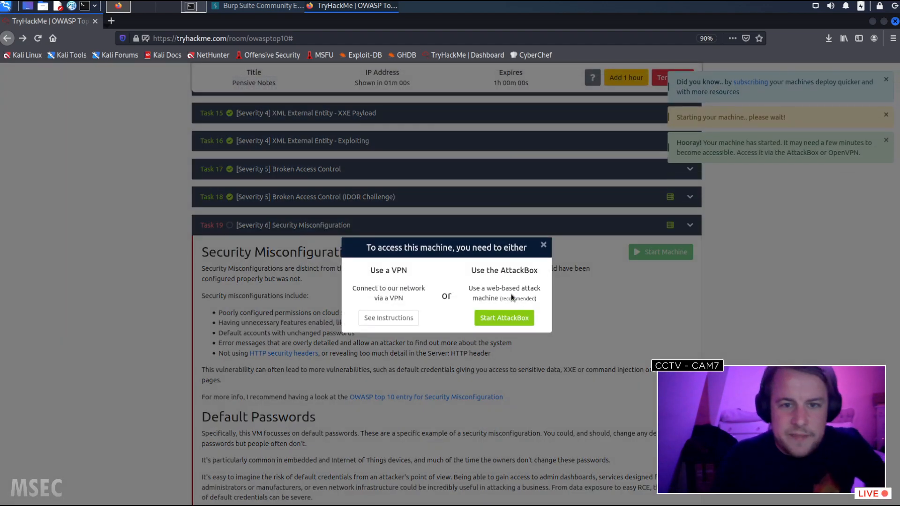
left_click(543, 245)
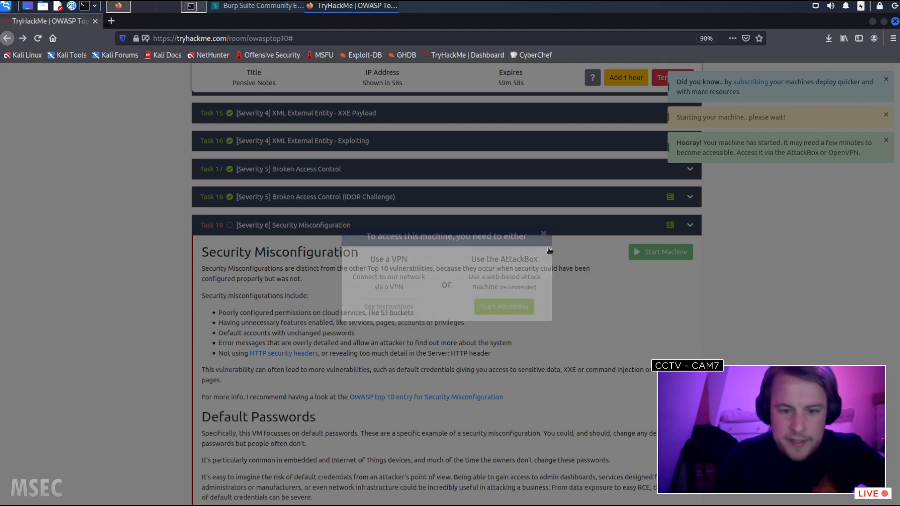
Follow Task 19's 'OWASP top 10 entry for Security Misconfiguration' link.
left_click(543, 234)
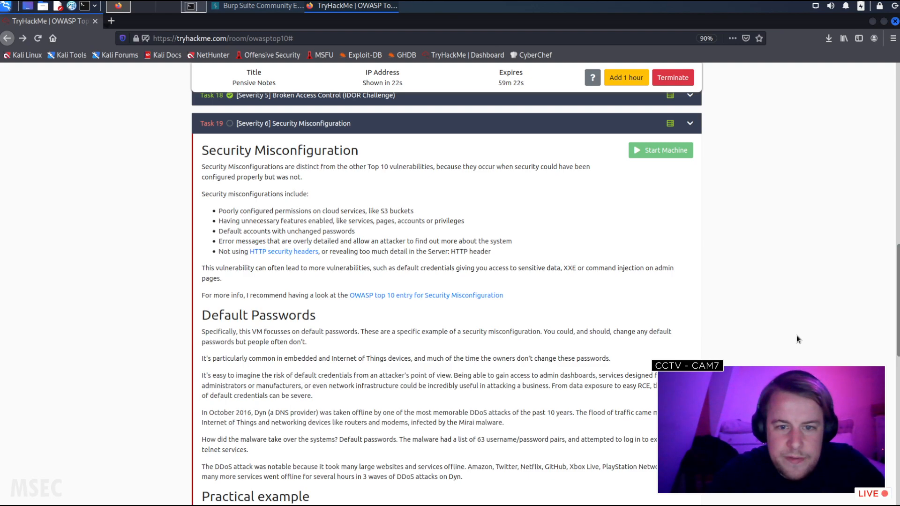
mouse_move(290, 276)
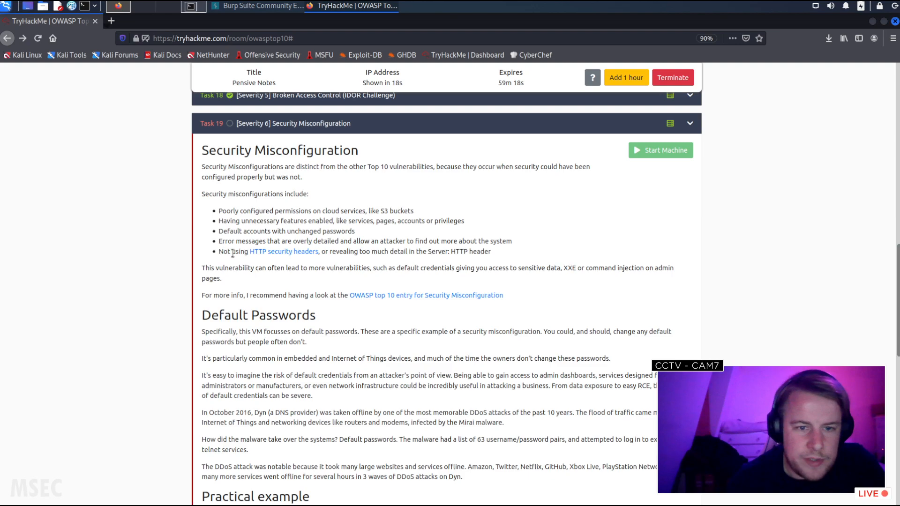
mouse_move(356, 265)
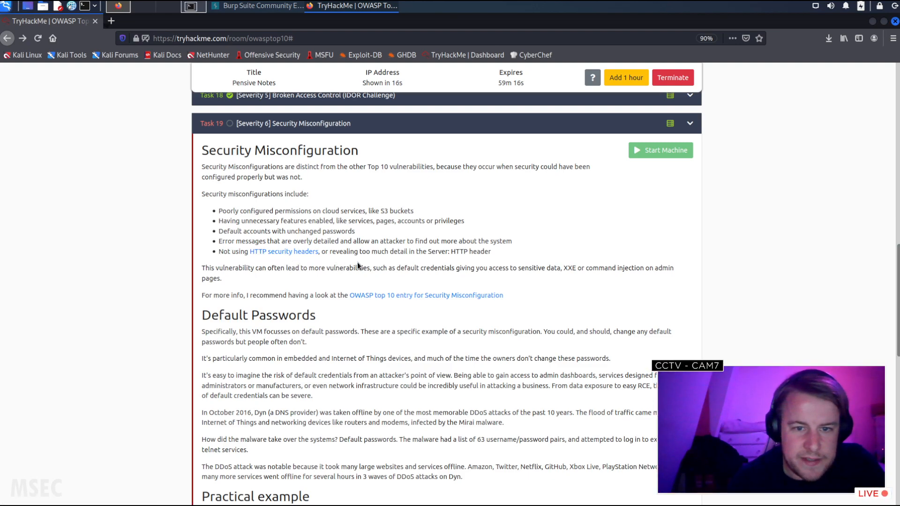
mouse_move(440, 254)
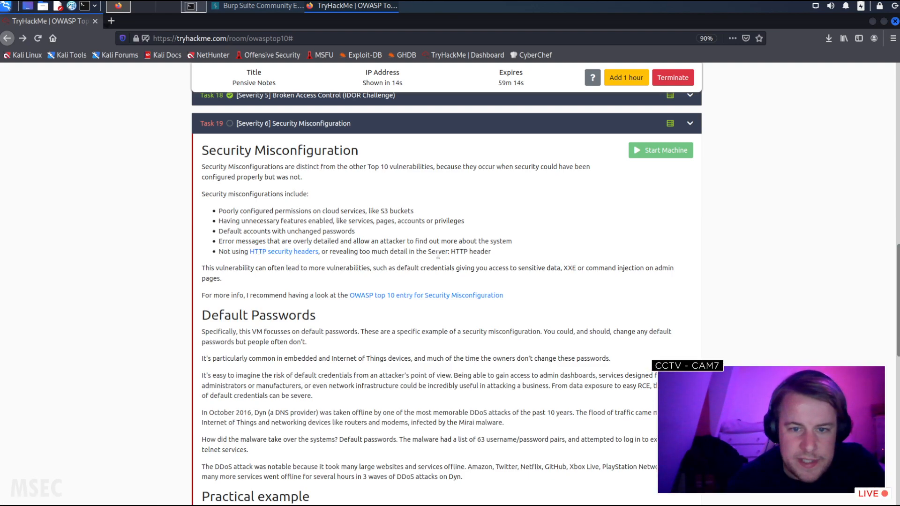
mouse_move(368, 276)
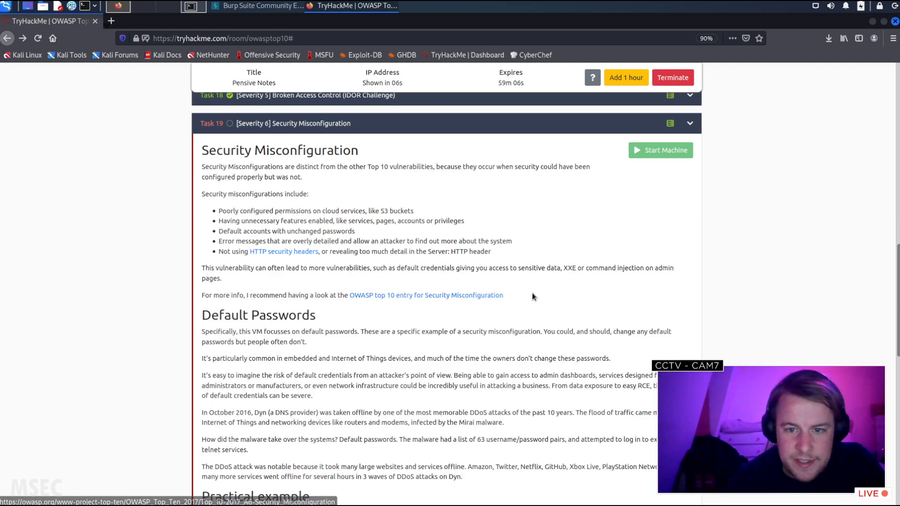
mouse_move(569, 267)
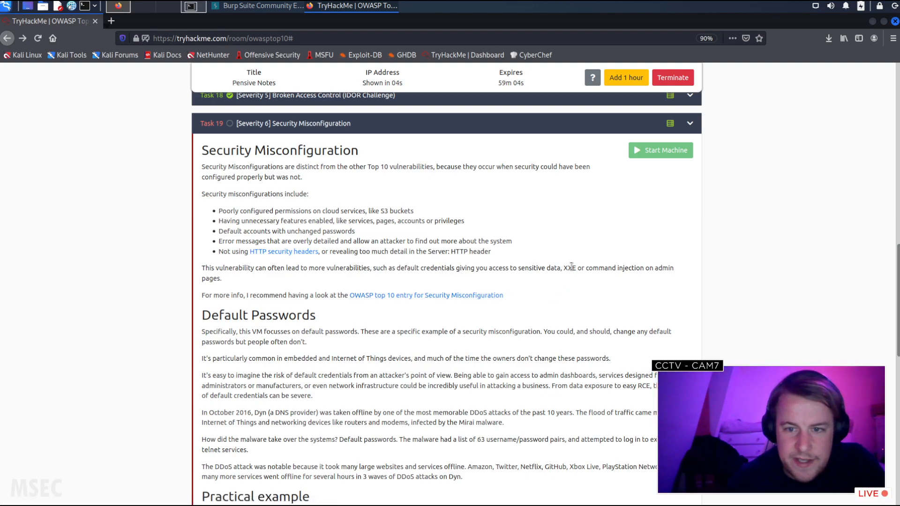
mouse_move(632, 271)
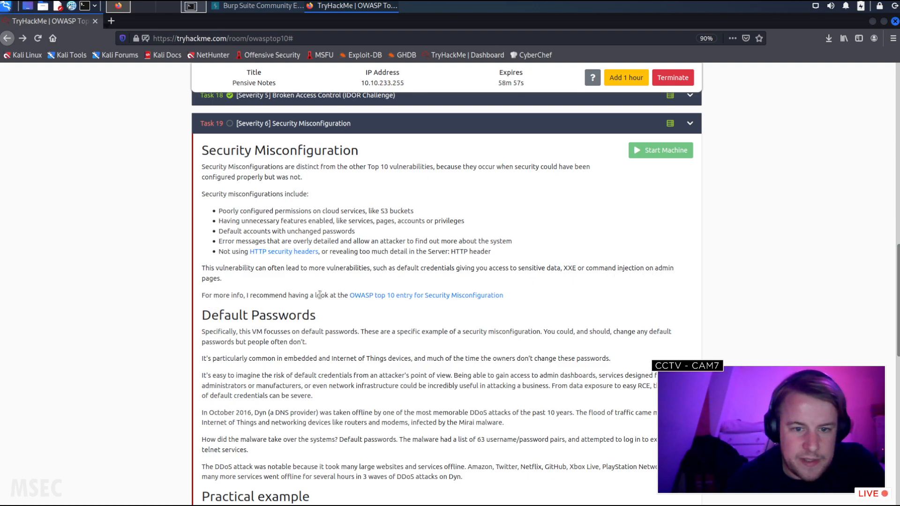
mouse_move(427, 295)
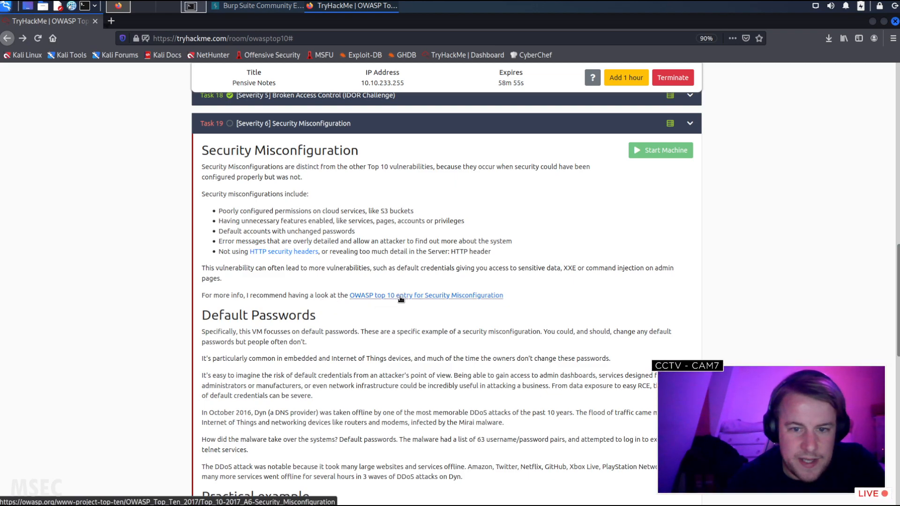
mouse_move(410, 299)
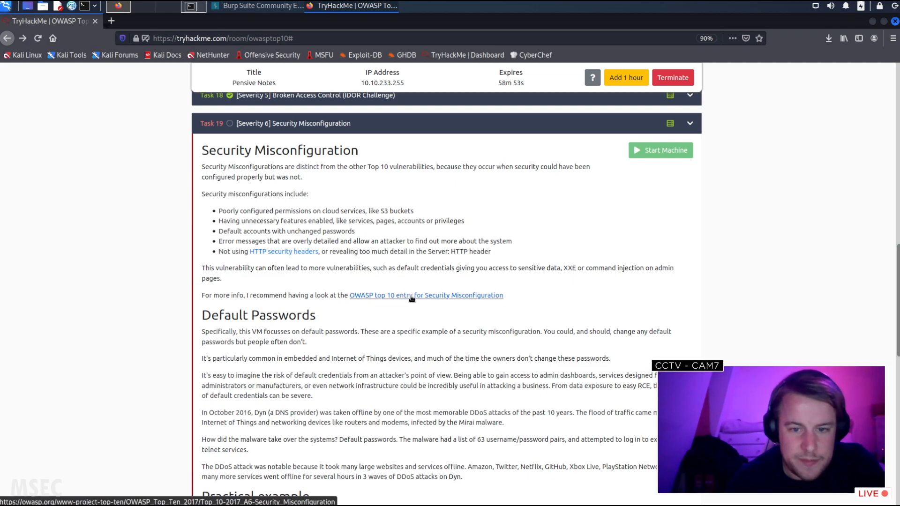
View the OWASP A6:2017 page's Threat Agents, Security Weakness and Impacts table.
left_click(426, 295)
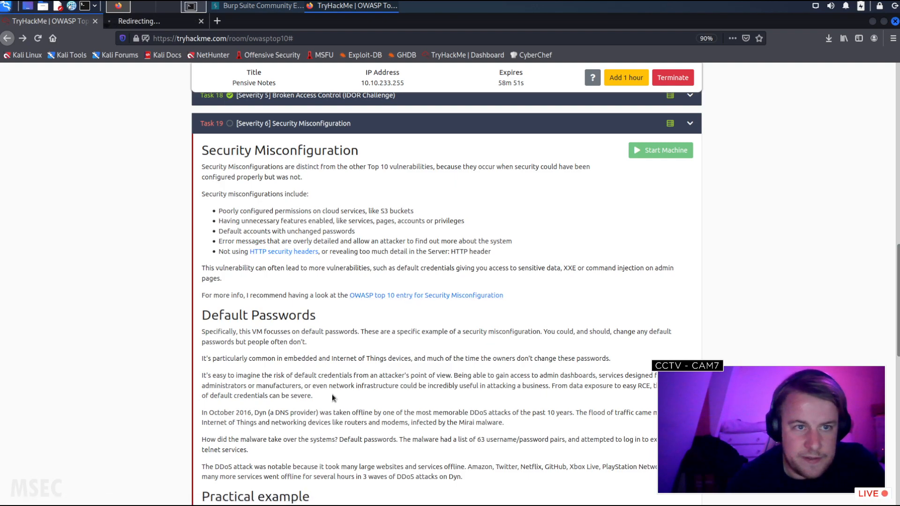
scroll("down", 3)
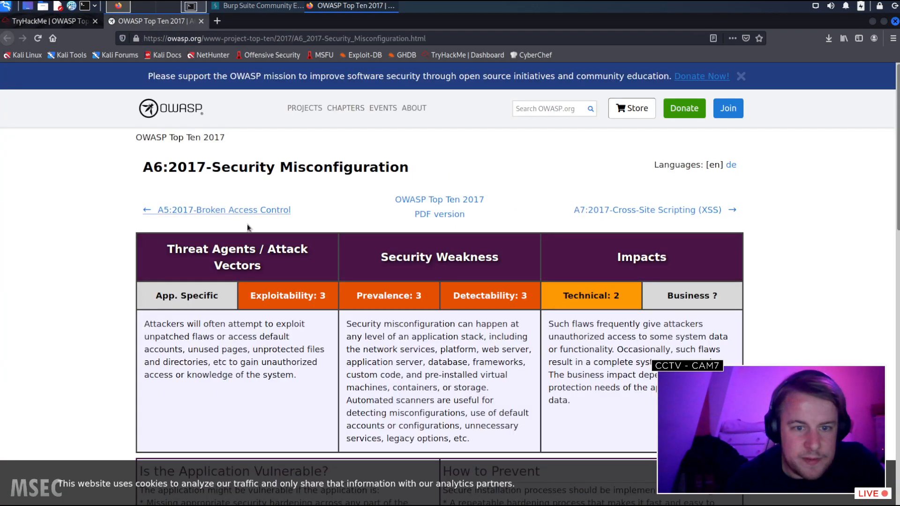
scroll("down", 3)
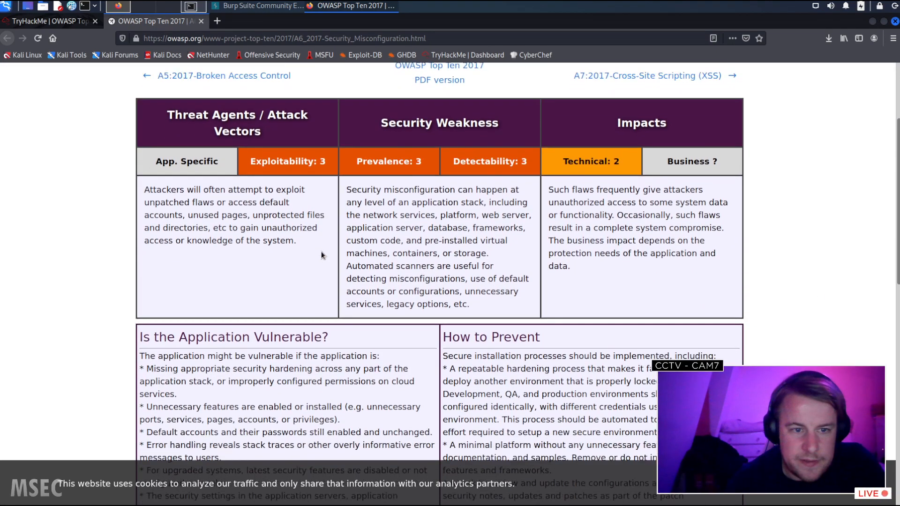
mouse_move(199, 210)
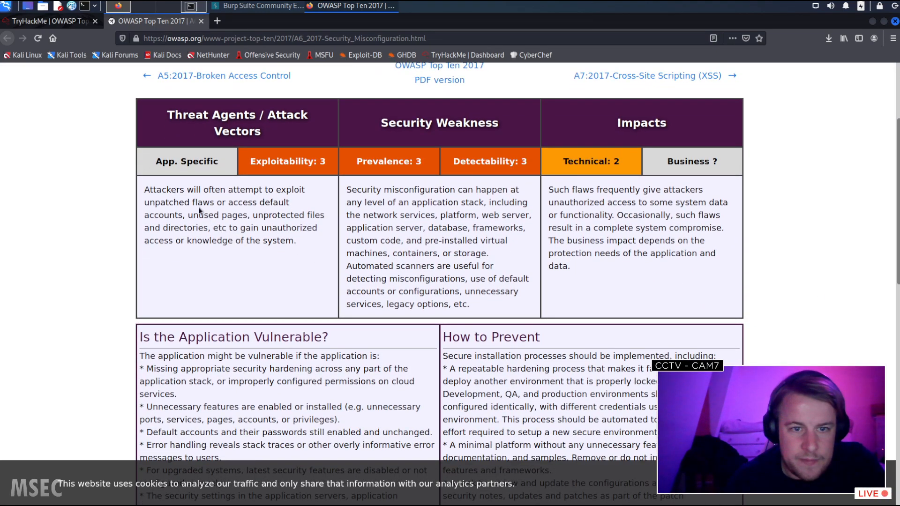
mouse_move(270, 200)
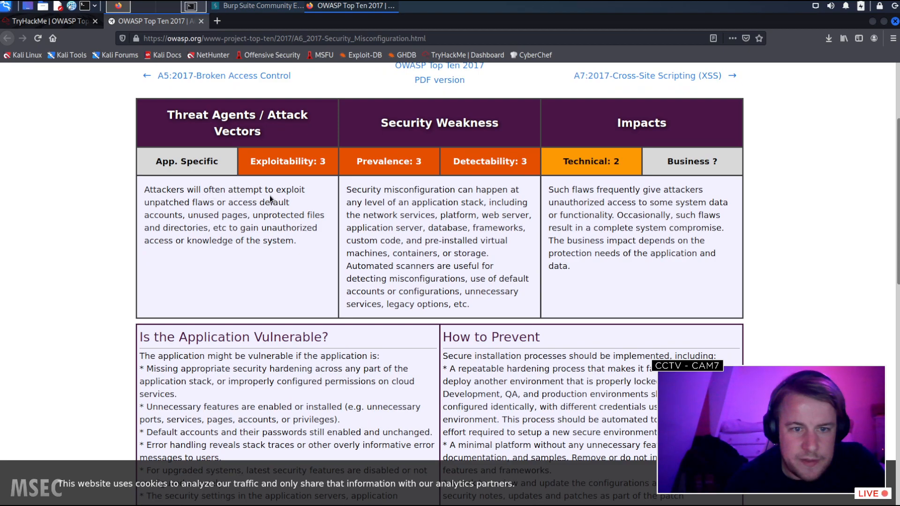
mouse_move(234, 244)
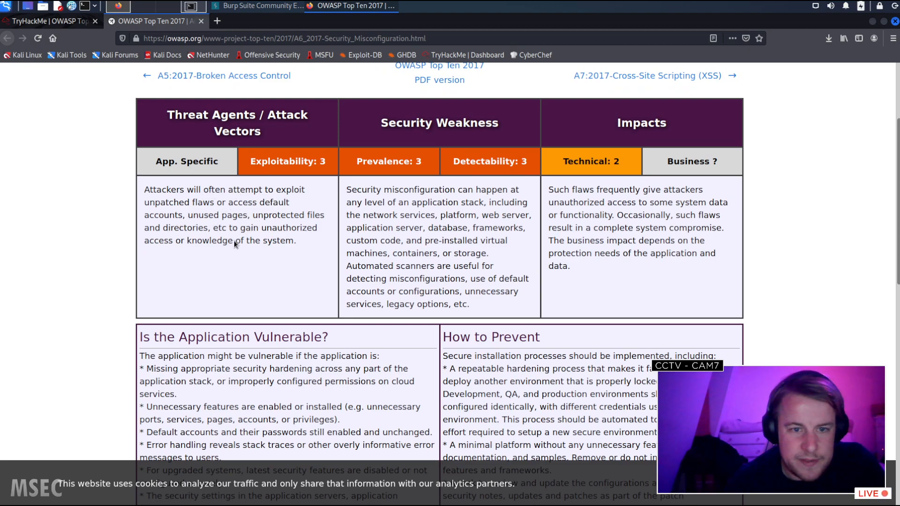
mouse_move(313, 255)
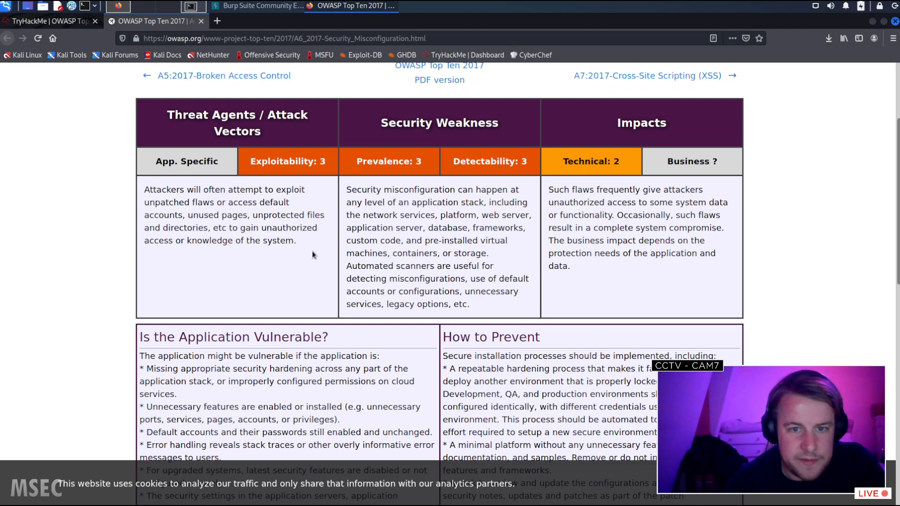
mouse_move(437, 212)
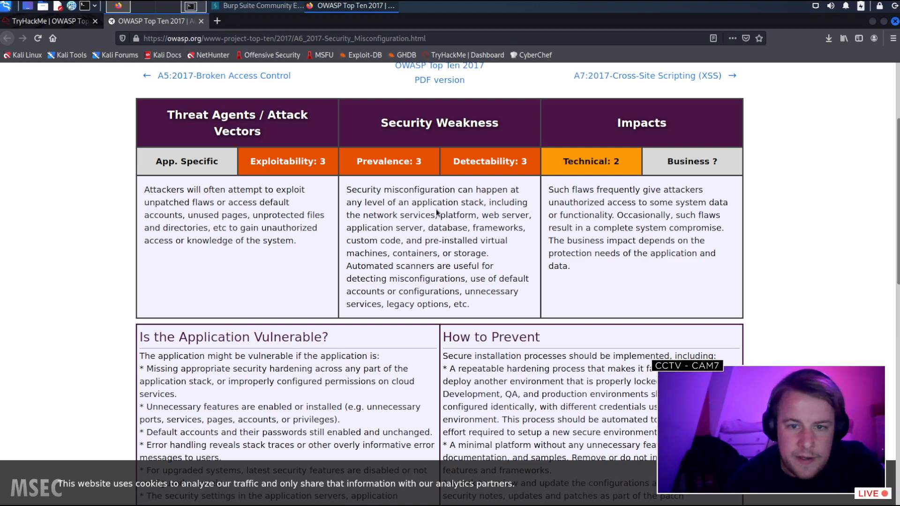
mouse_move(422, 290)
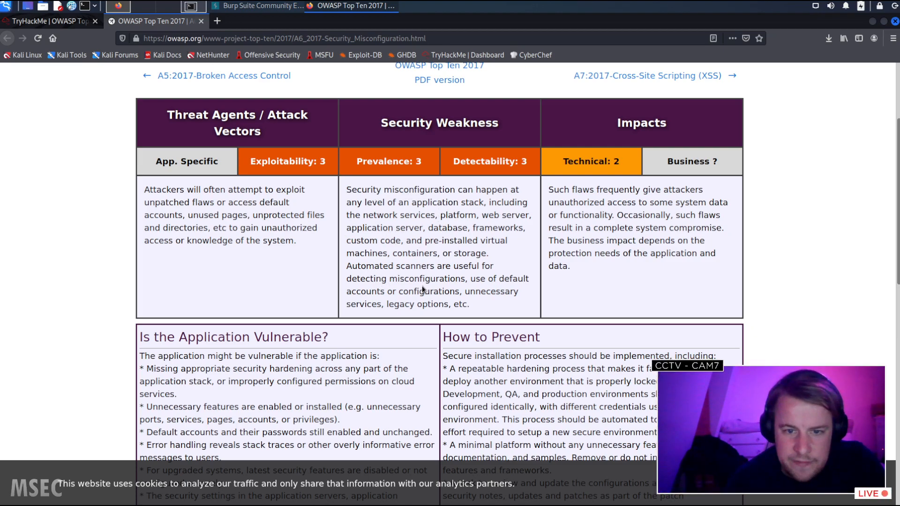
mouse_move(669, 194)
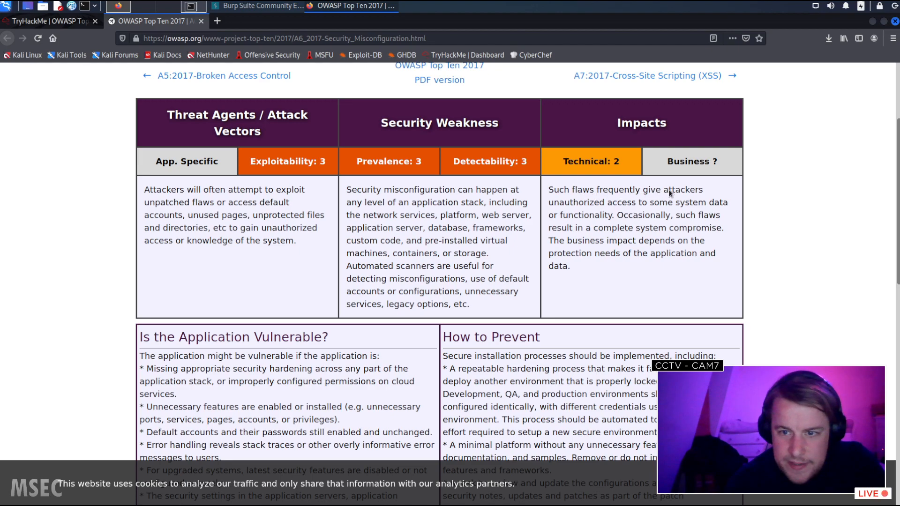
scroll("down", 3)
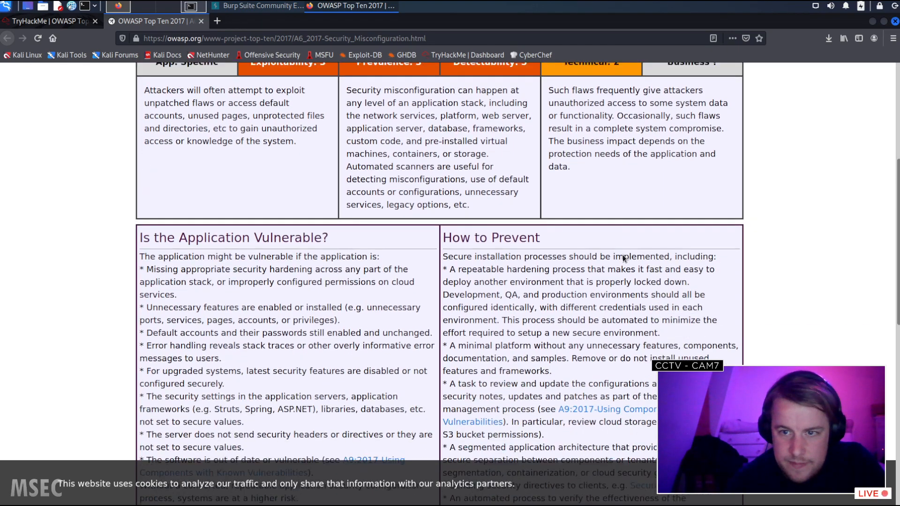
scroll("down", 3)
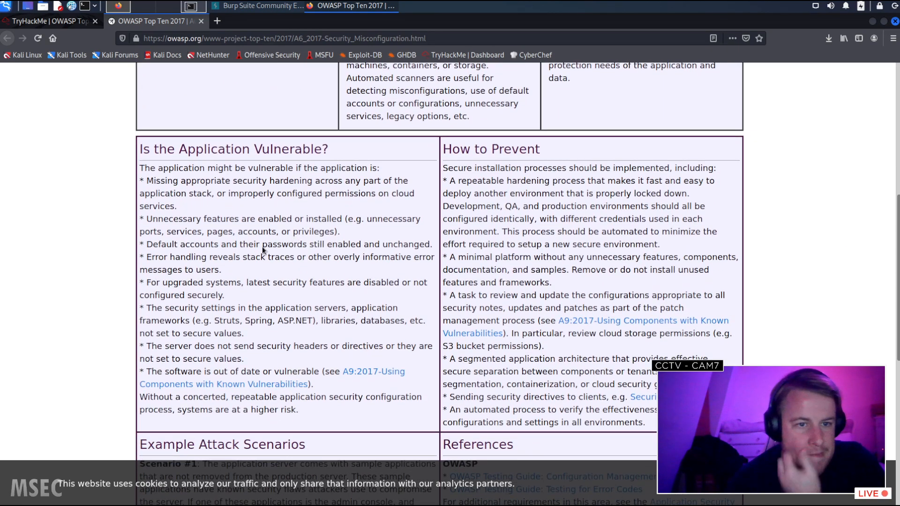
scroll("down", 3)
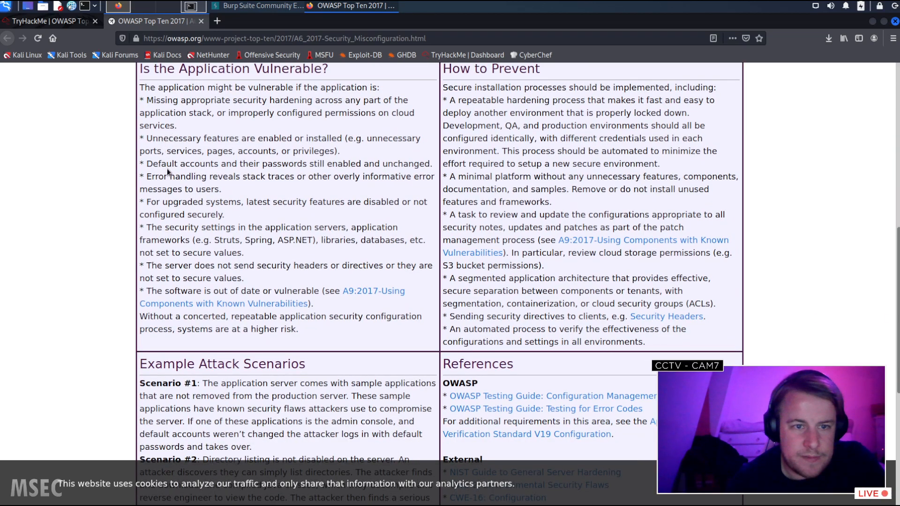
mouse_move(230, 185)
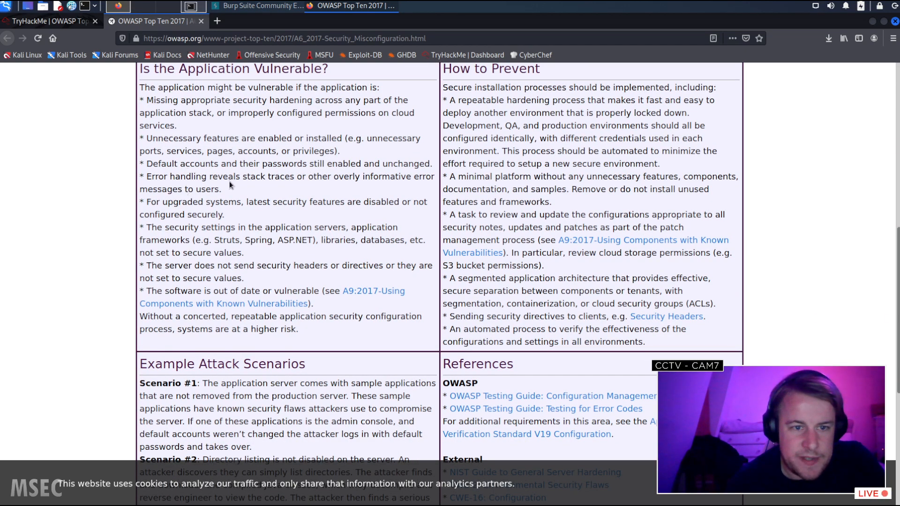
mouse_move(257, 208)
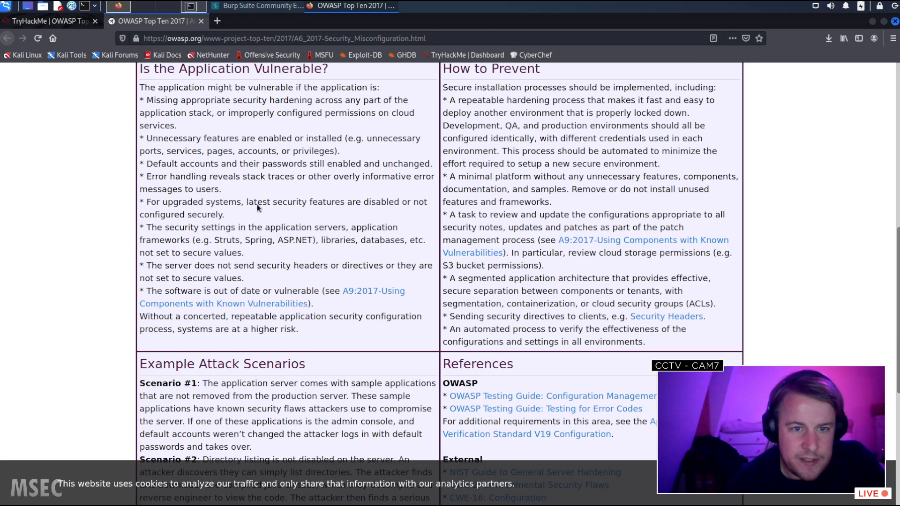
mouse_move(337, 210)
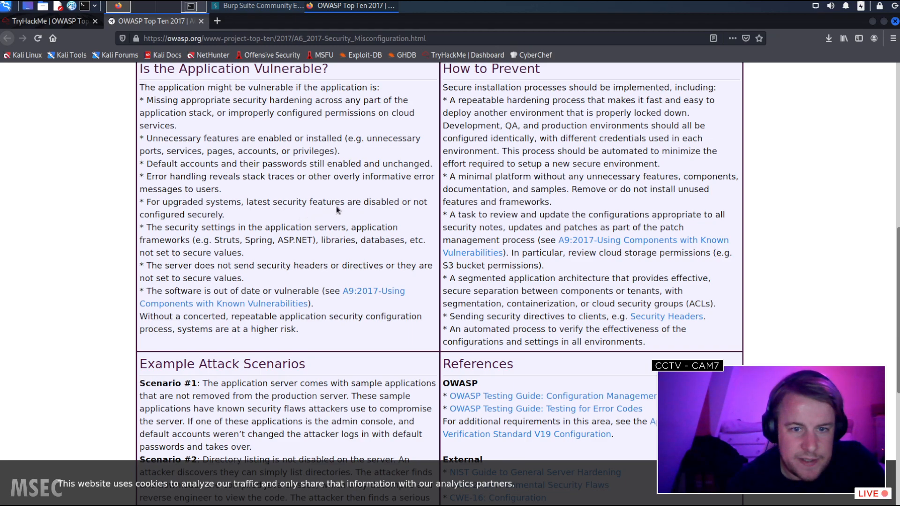
mouse_move(189, 226)
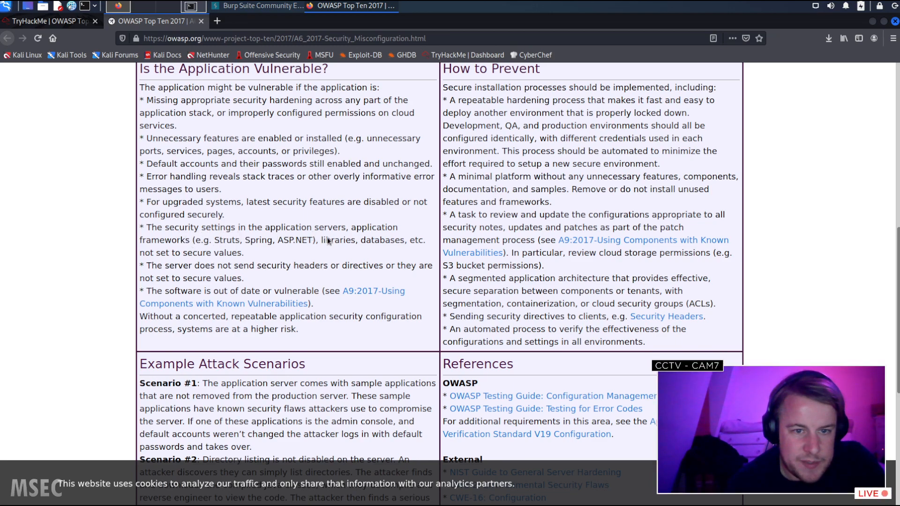
mouse_move(368, 251)
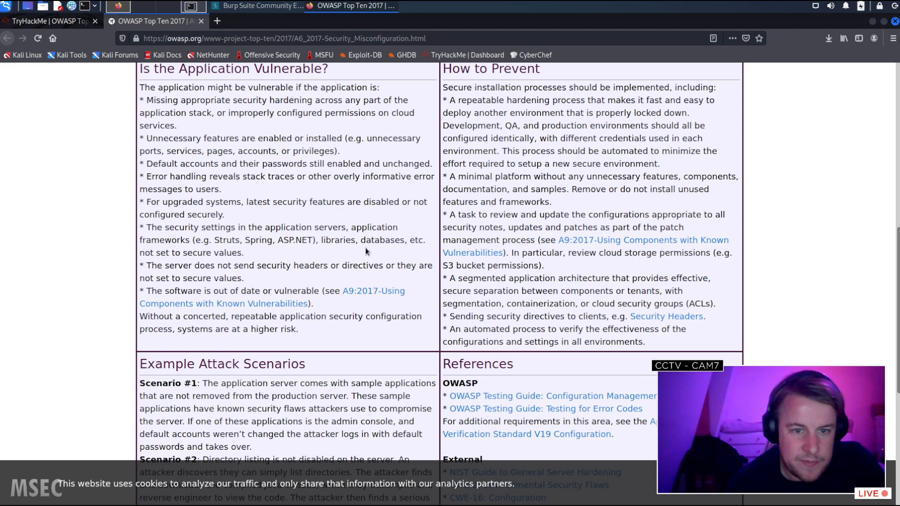
mouse_move(254, 286)
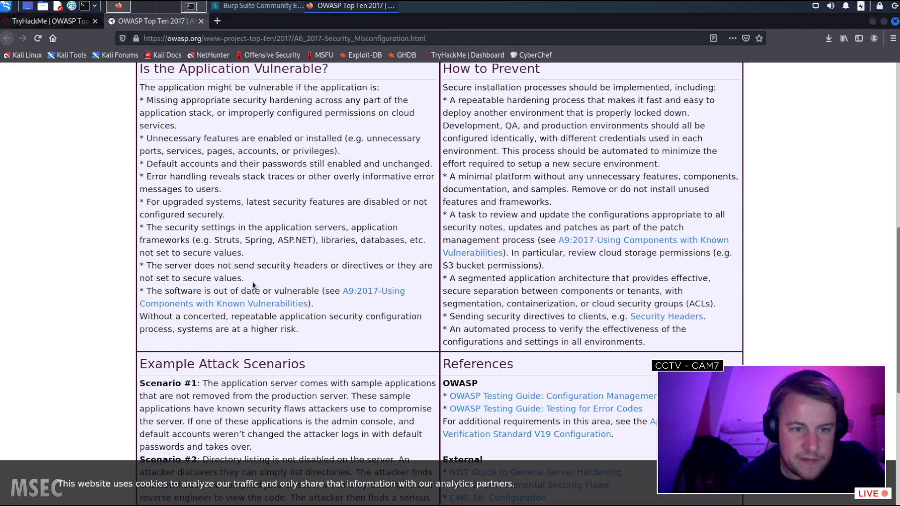
mouse_move(285, 297)
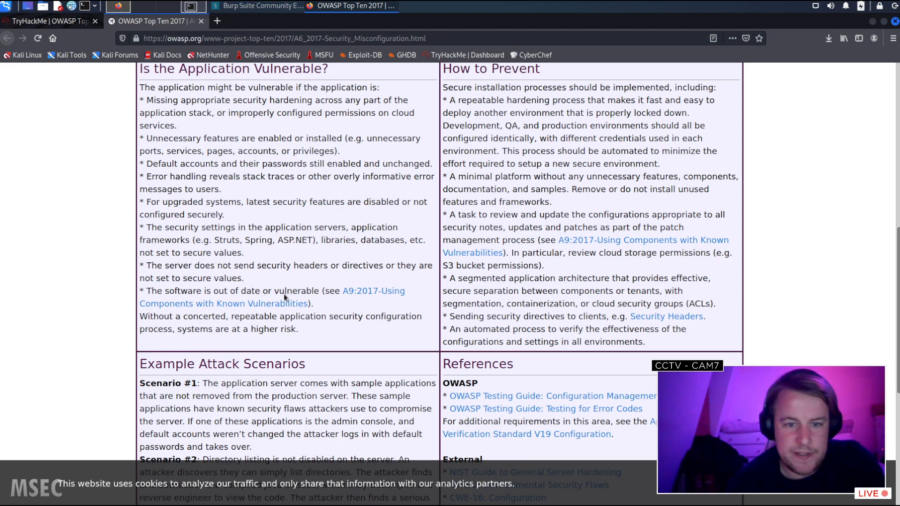
mouse_move(261, 300)
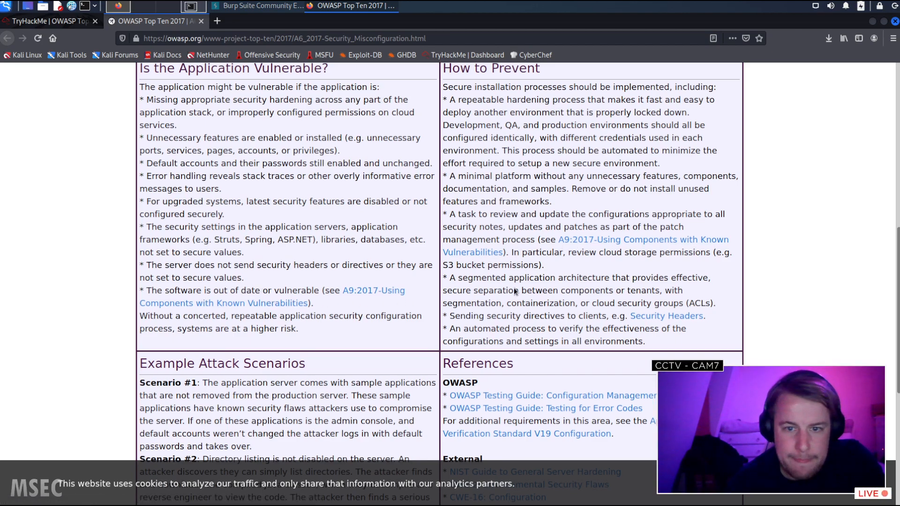
scroll("down", 3)
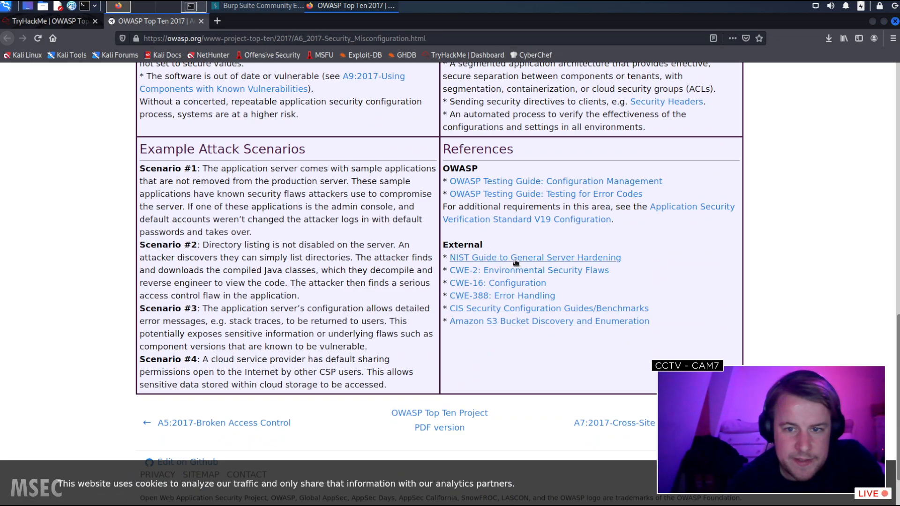
mouse_move(195, 25)
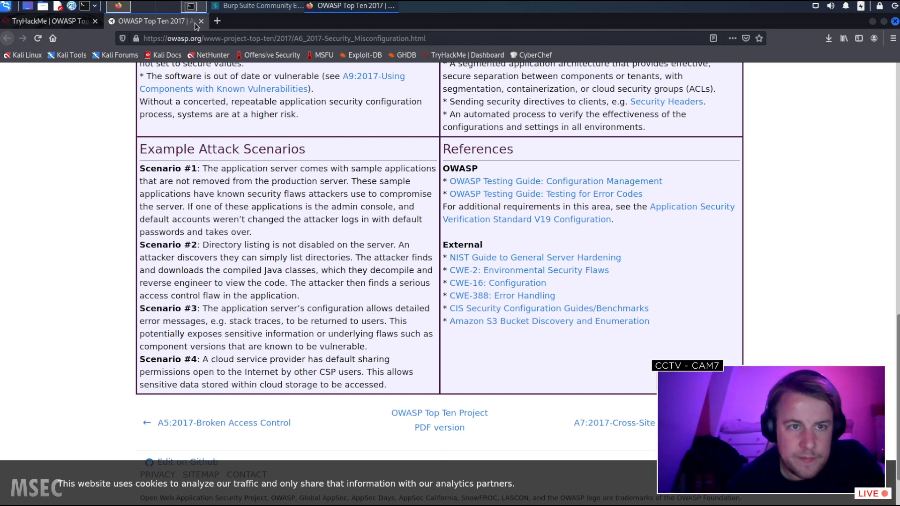
left_click(201, 21)
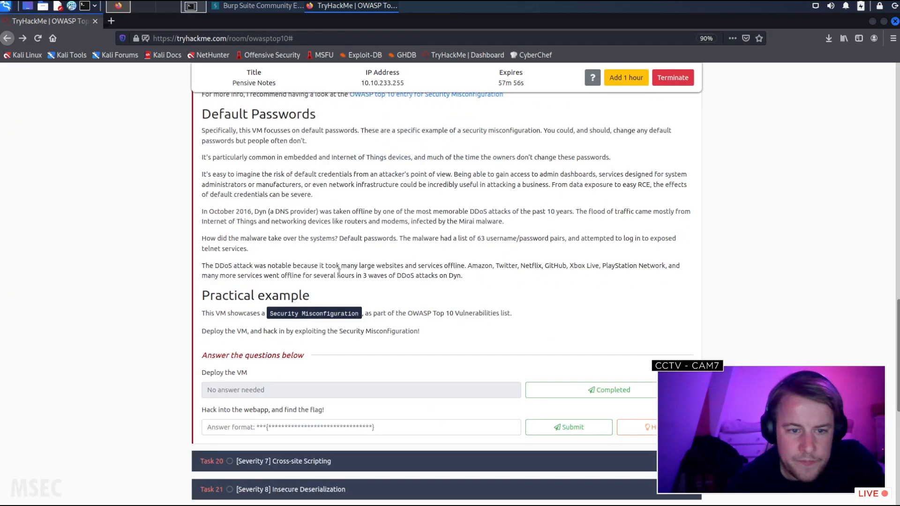
scroll("up", 3)
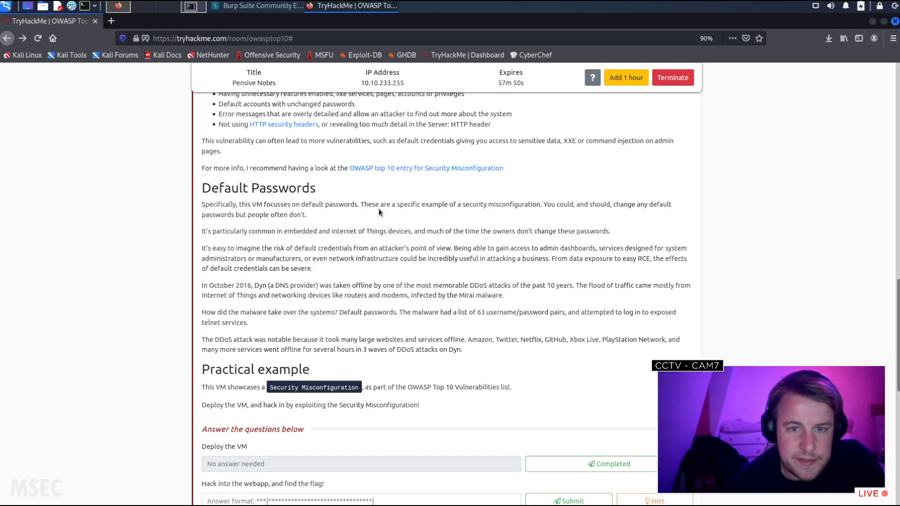
mouse_move(468, 214)
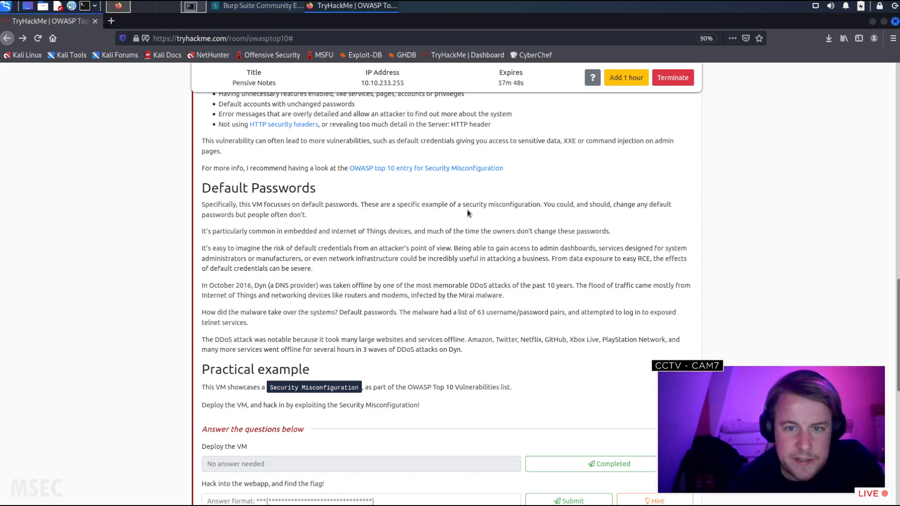
mouse_move(566, 202)
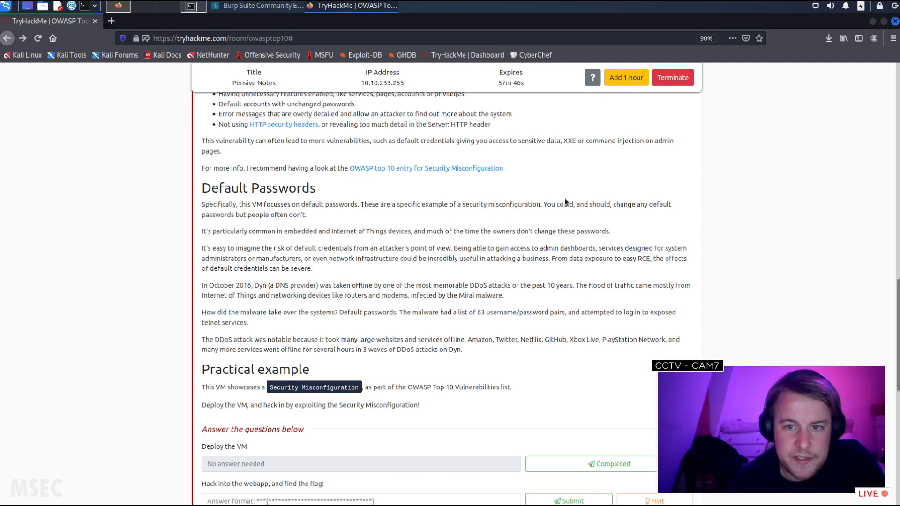
mouse_move(568, 225)
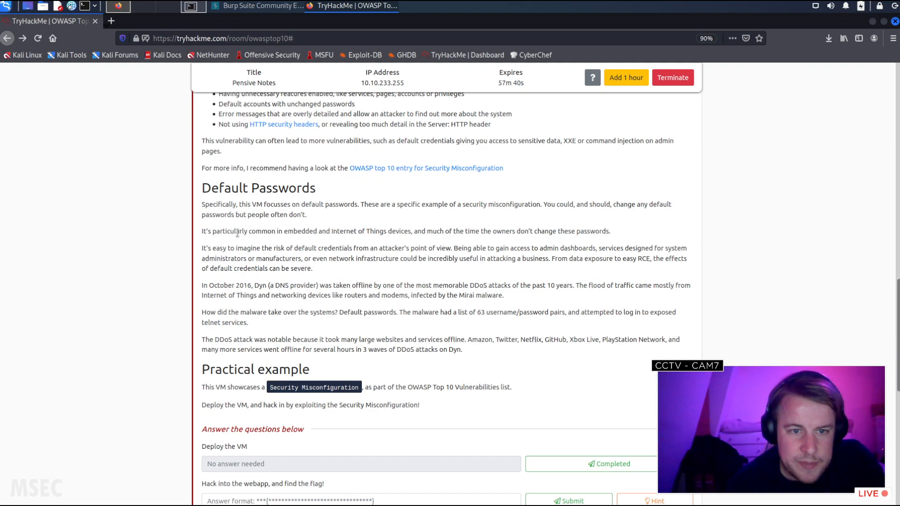
mouse_move(450, 231)
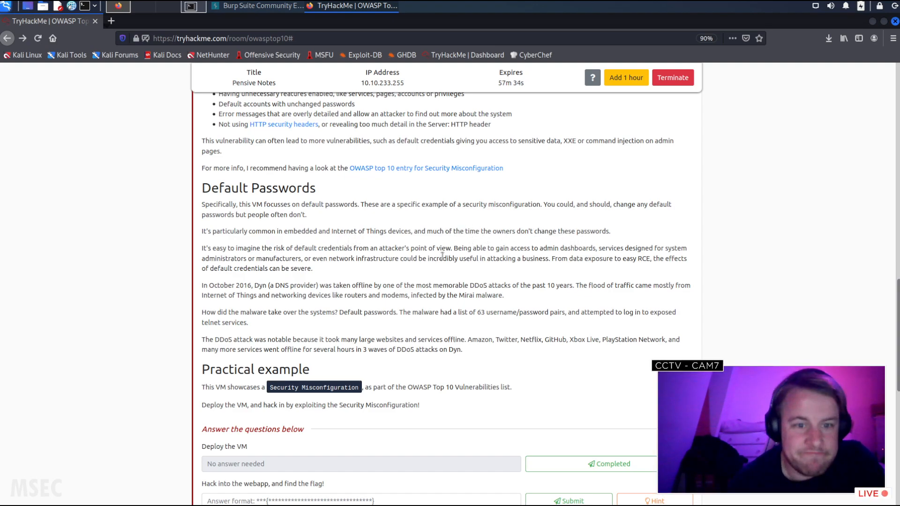
mouse_move(411, 269)
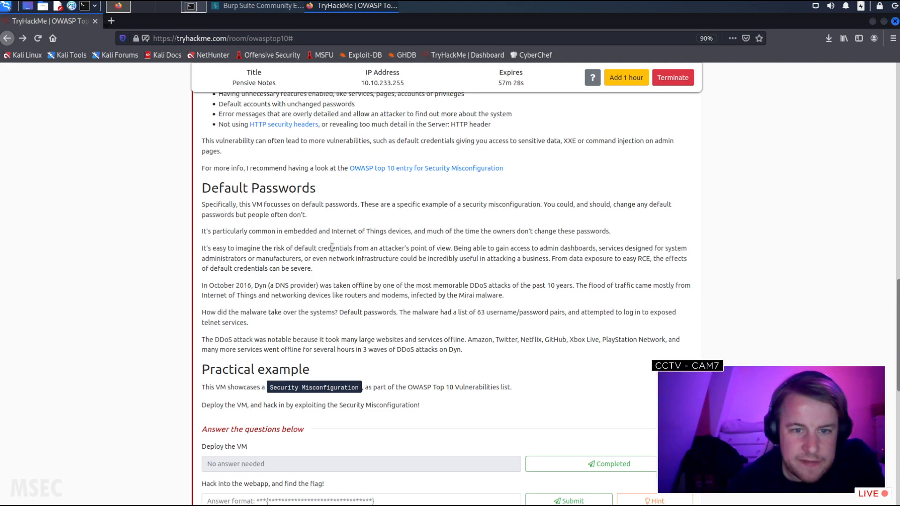
mouse_move(507, 269)
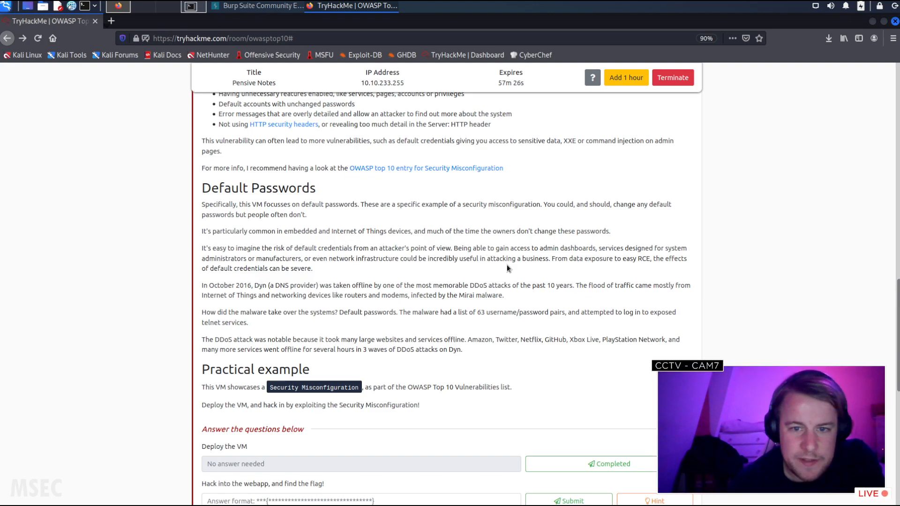
mouse_move(562, 257)
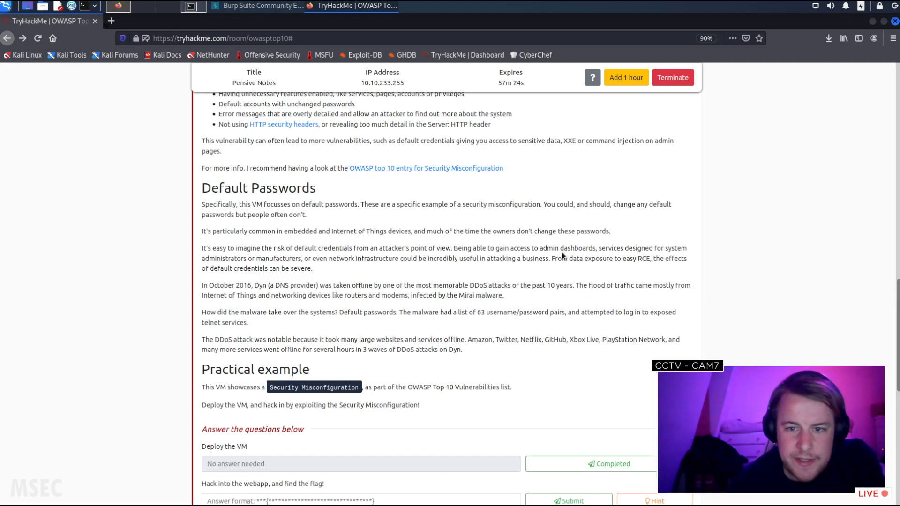
mouse_move(593, 263)
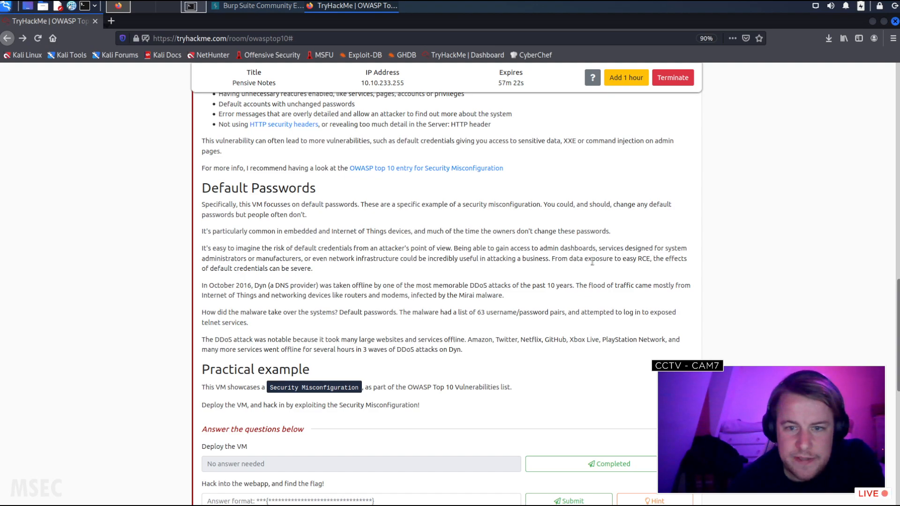
mouse_move(305, 259)
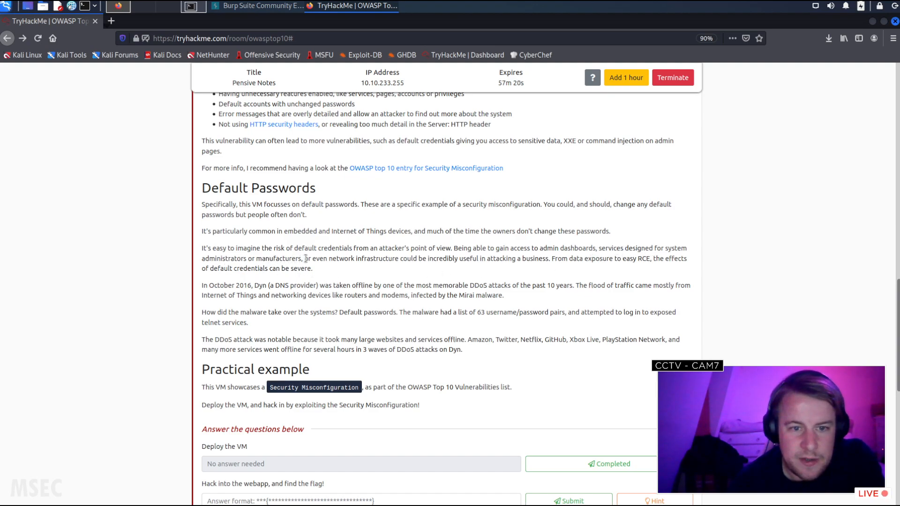
mouse_move(412, 258)
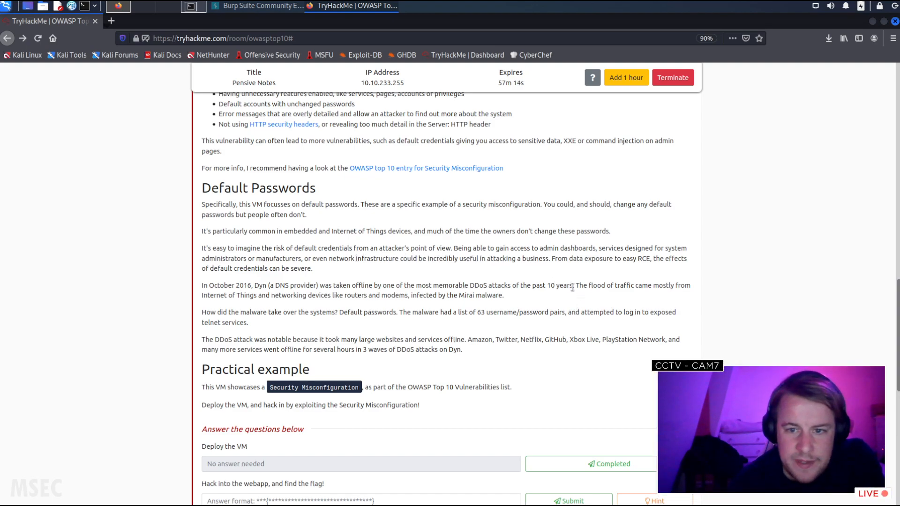
mouse_move(655, 271)
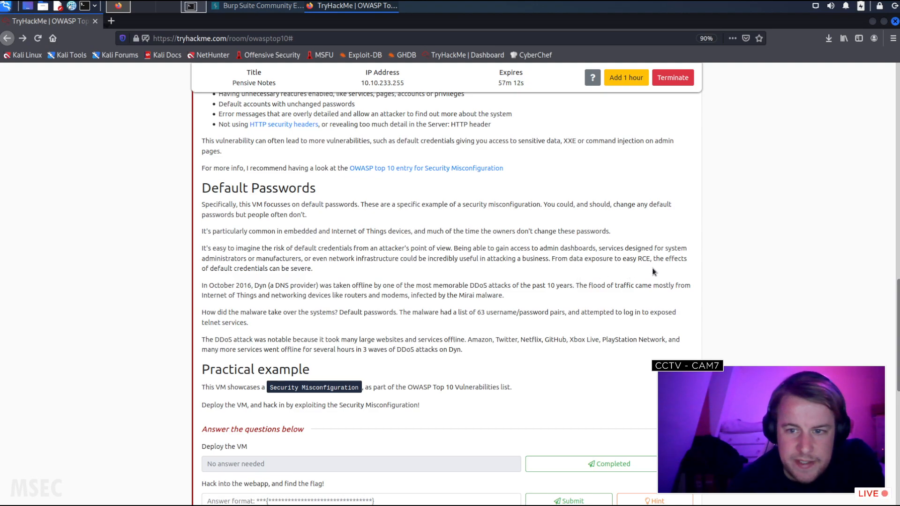
mouse_move(262, 283)
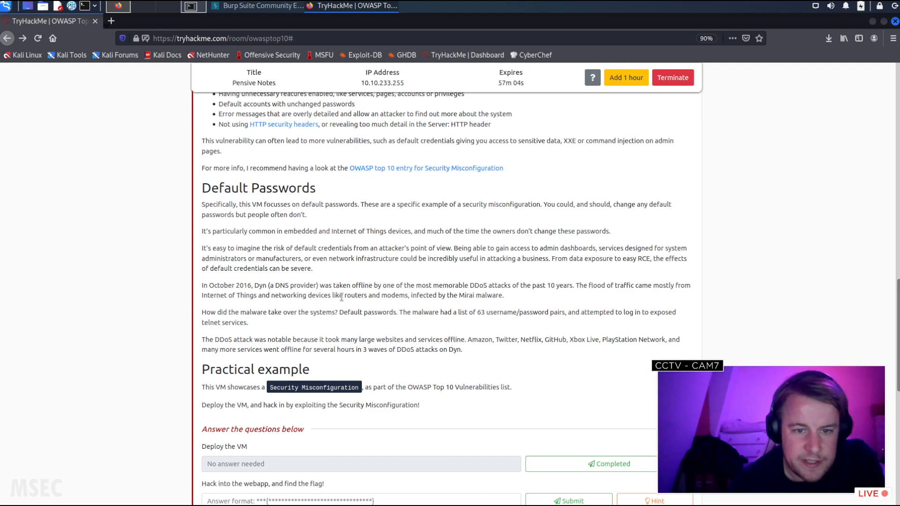
mouse_move(422, 305)
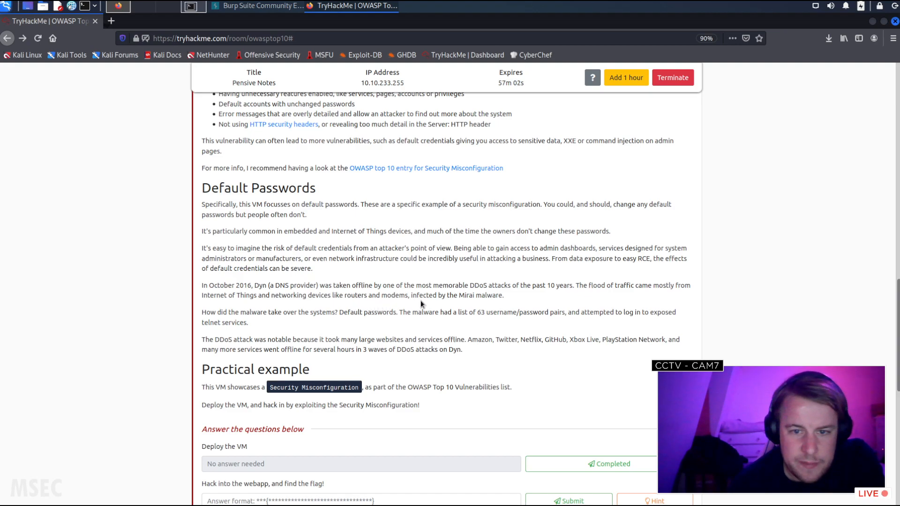
mouse_move(545, 304)
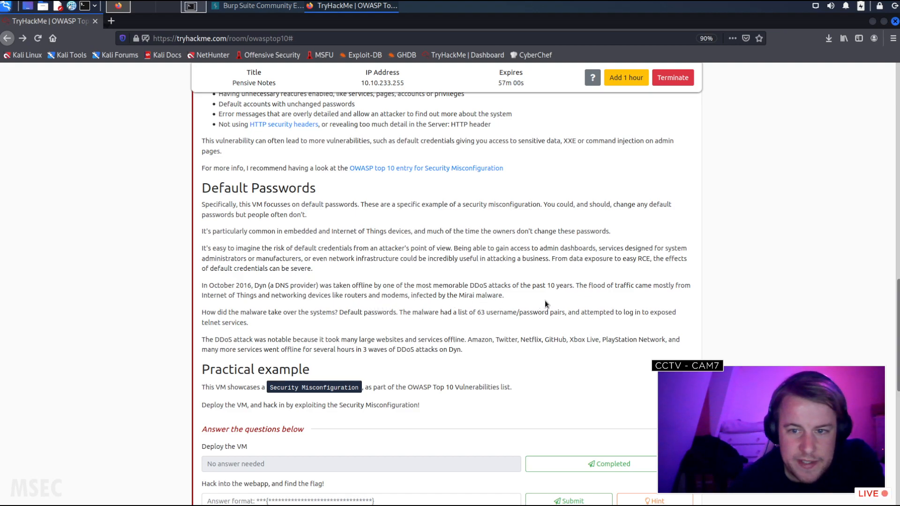
mouse_move(634, 314)
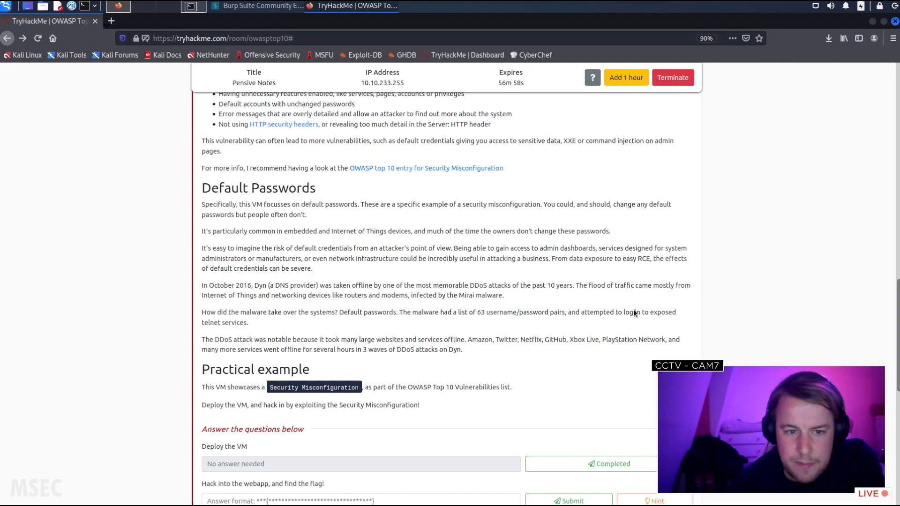
mouse_move(322, 306)
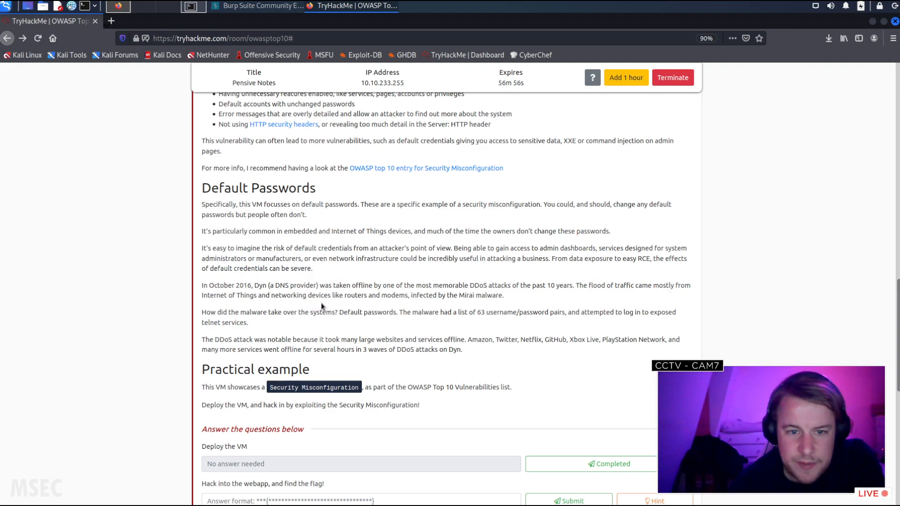
mouse_move(457, 309)
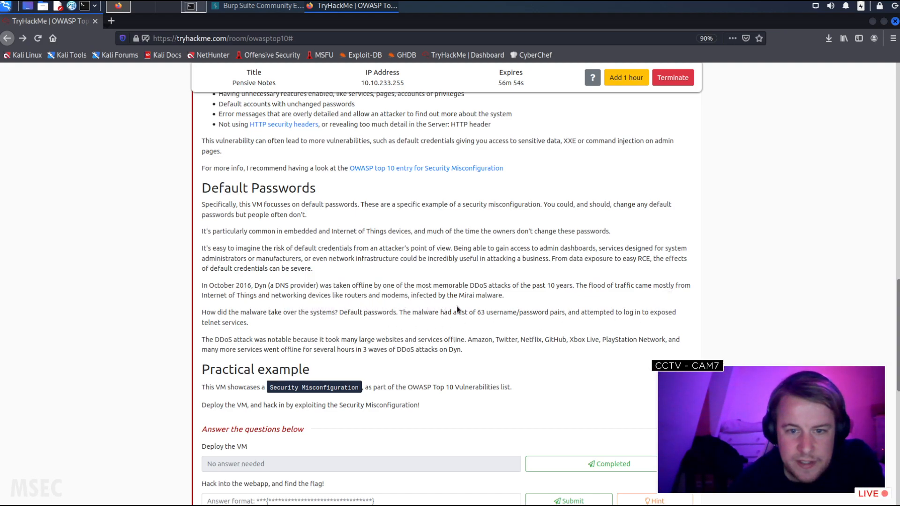
mouse_move(480, 352)
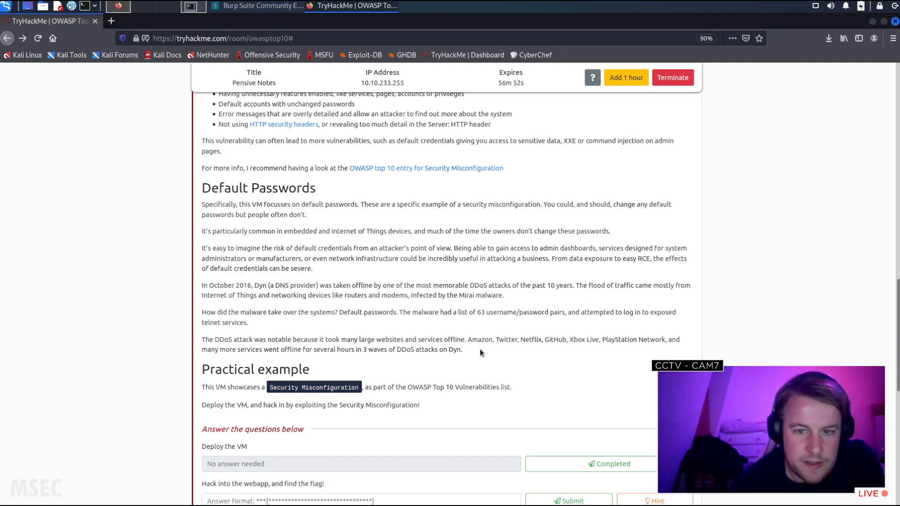
mouse_move(221, 324)
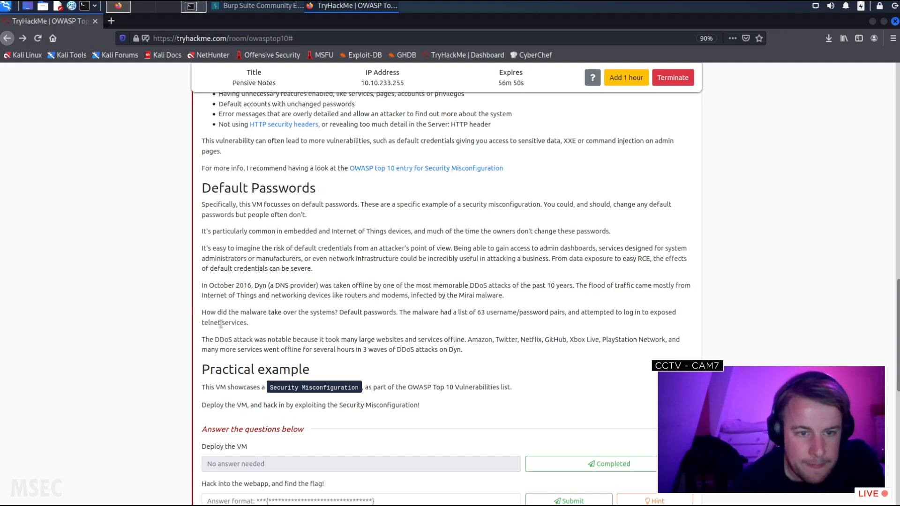
mouse_move(297, 326)
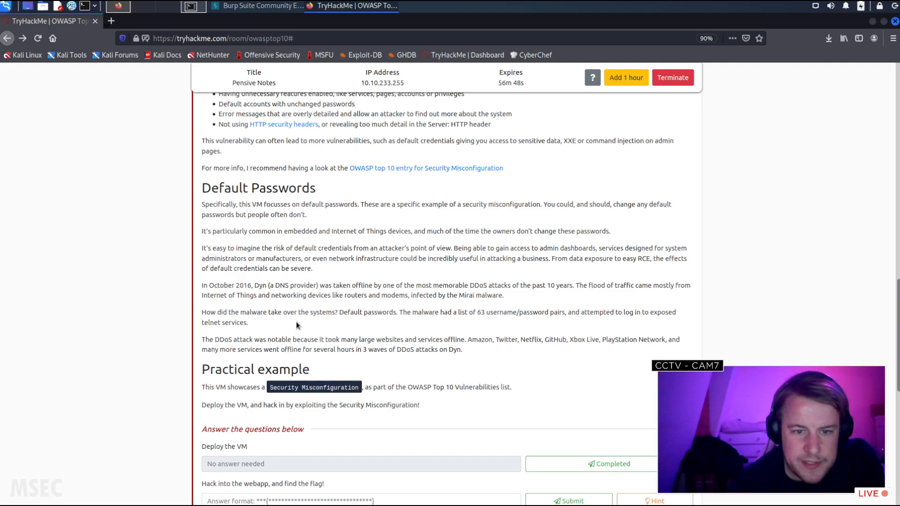
mouse_move(417, 321)
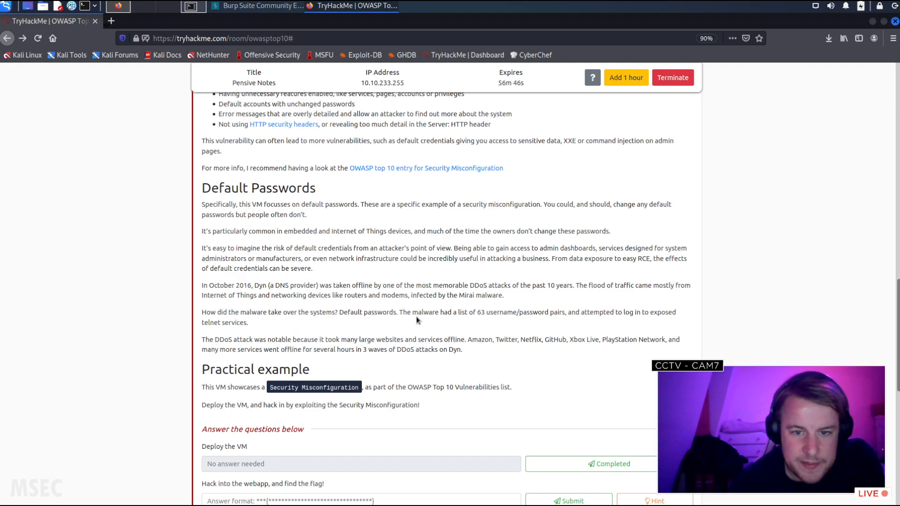
mouse_move(494, 328)
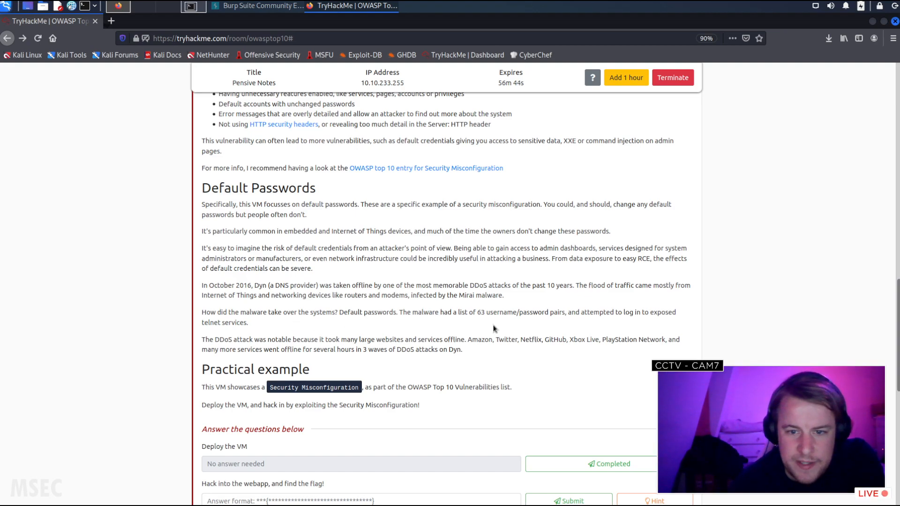
mouse_move(515, 316)
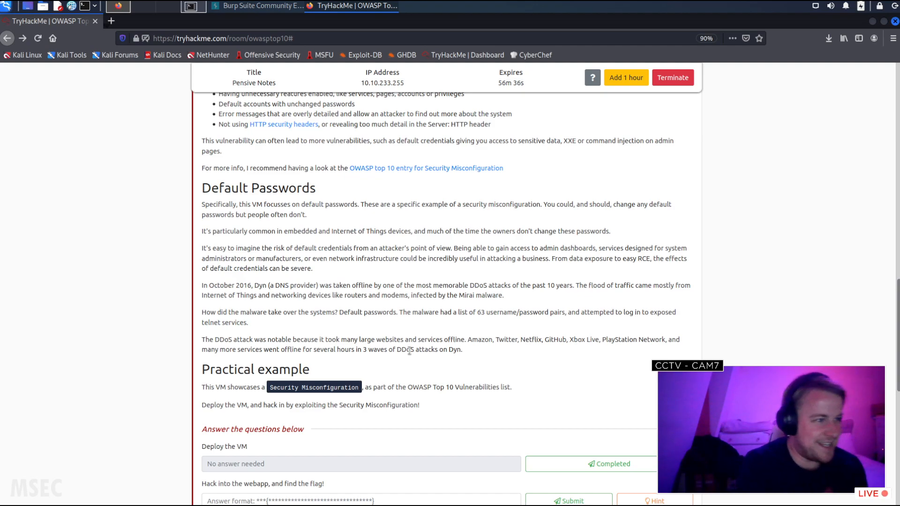
mouse_move(488, 380)
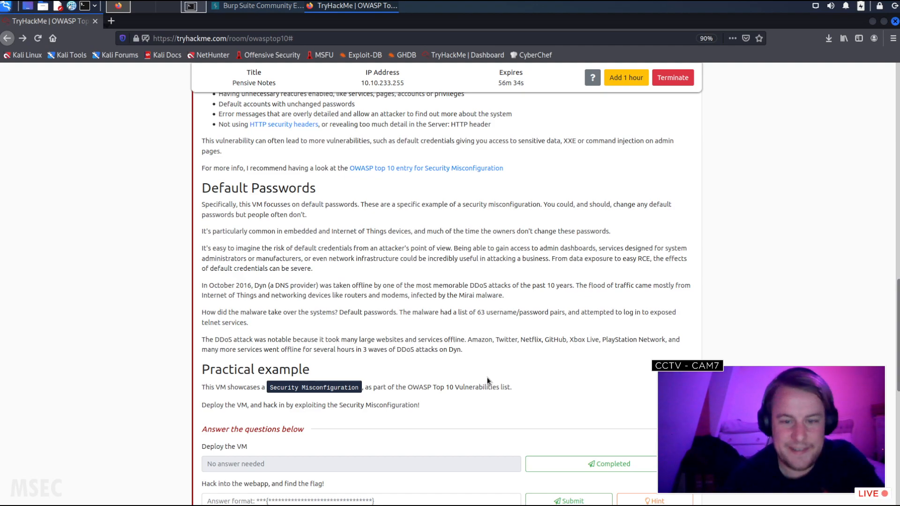
mouse_move(260, 361)
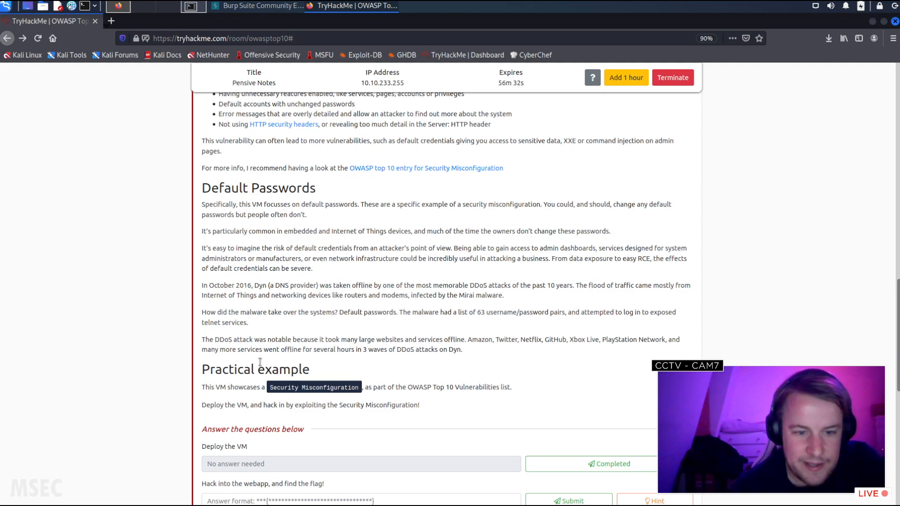
mouse_move(363, 342)
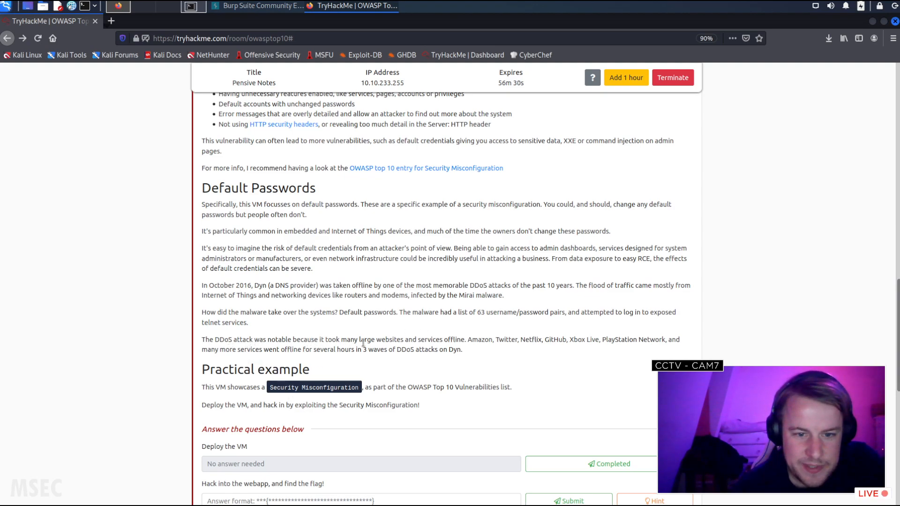
mouse_move(444, 347)
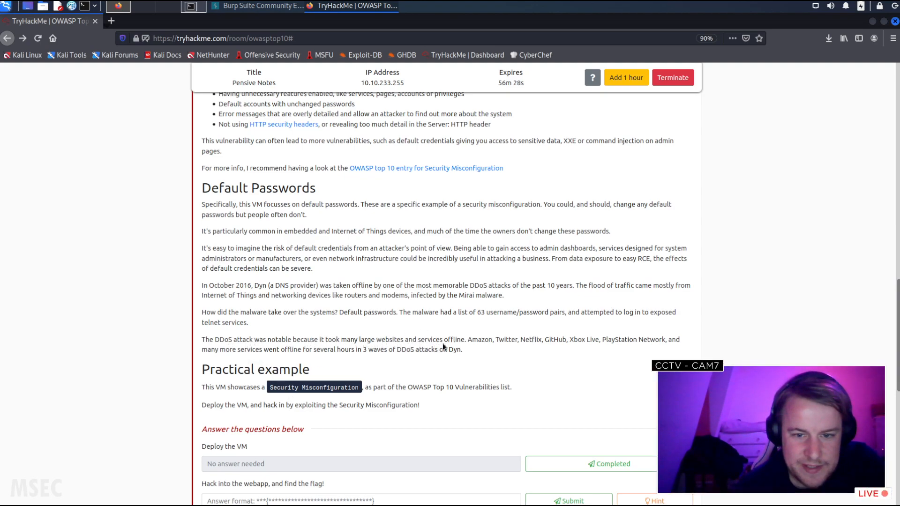
mouse_move(519, 347)
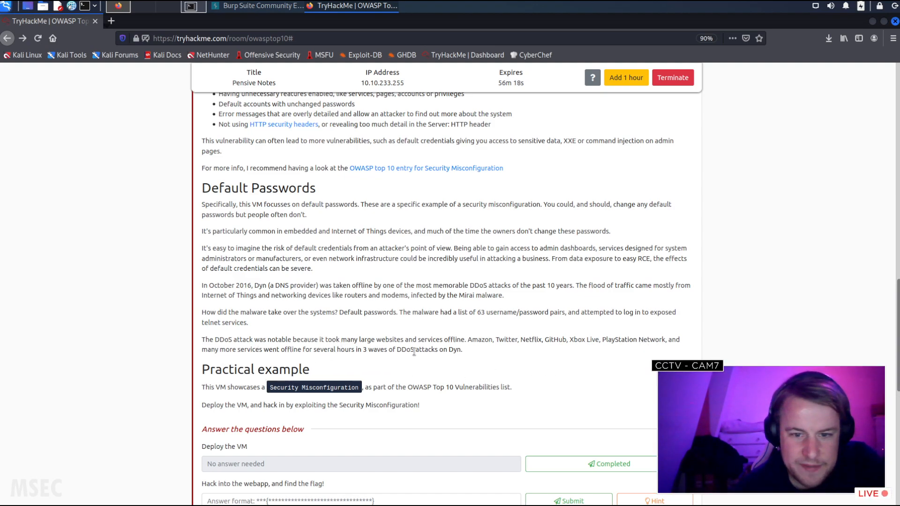
mouse_move(460, 407)
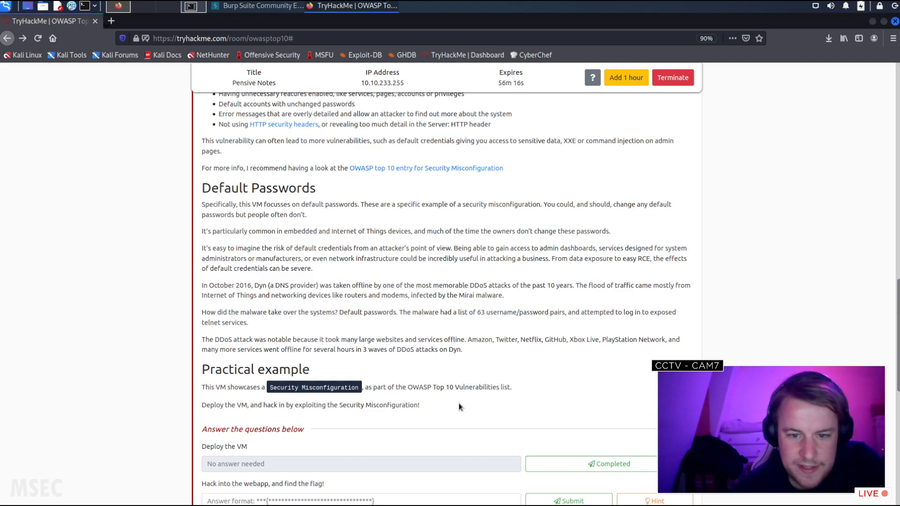
Mark 'Deploy the VM' as completed and copy the machine IP 10.10.233.255.
scroll("down", 3)
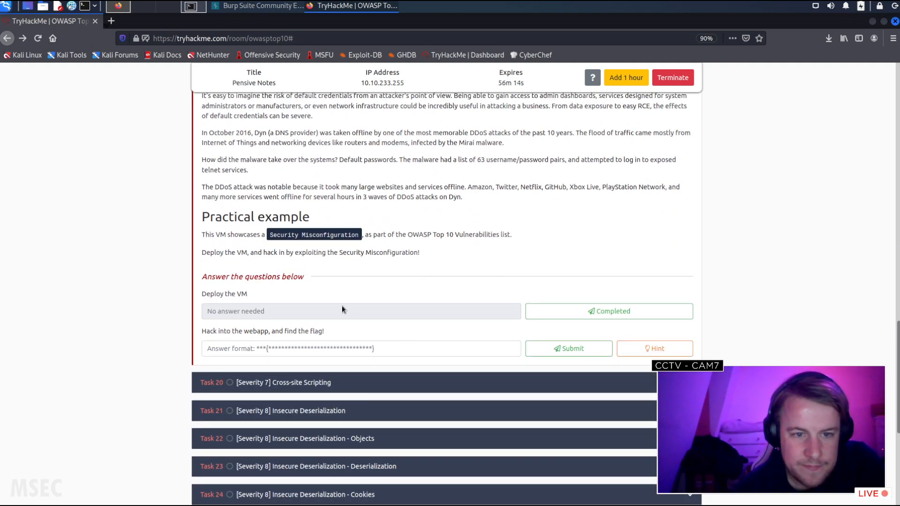
mouse_move(287, 235)
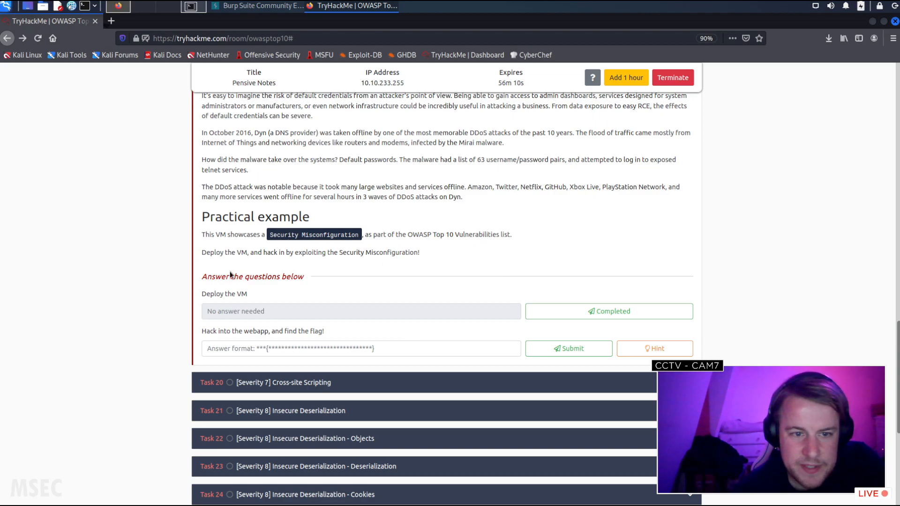
mouse_move(314, 276)
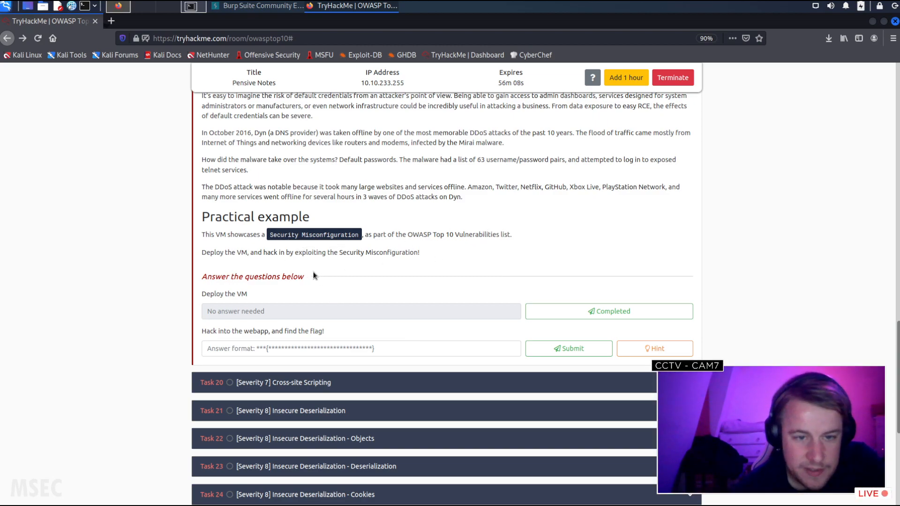
mouse_move(555, 314)
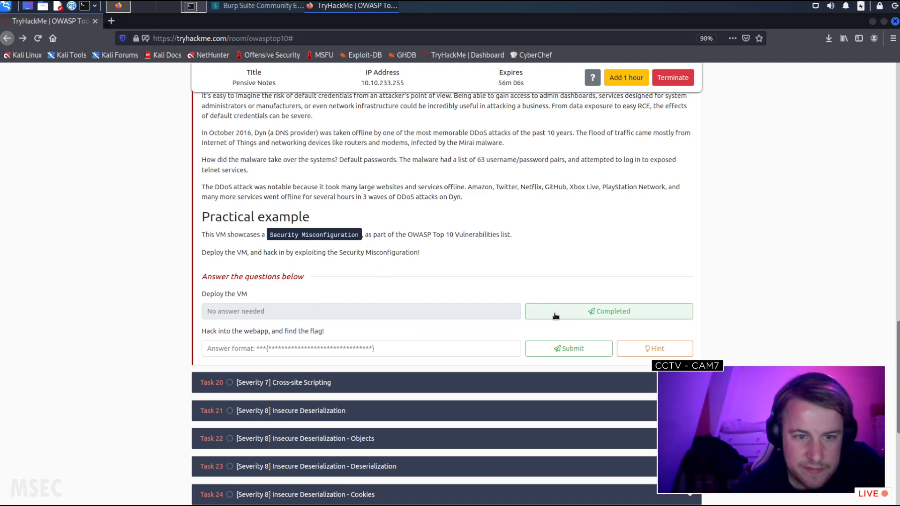
left_click(608, 311)
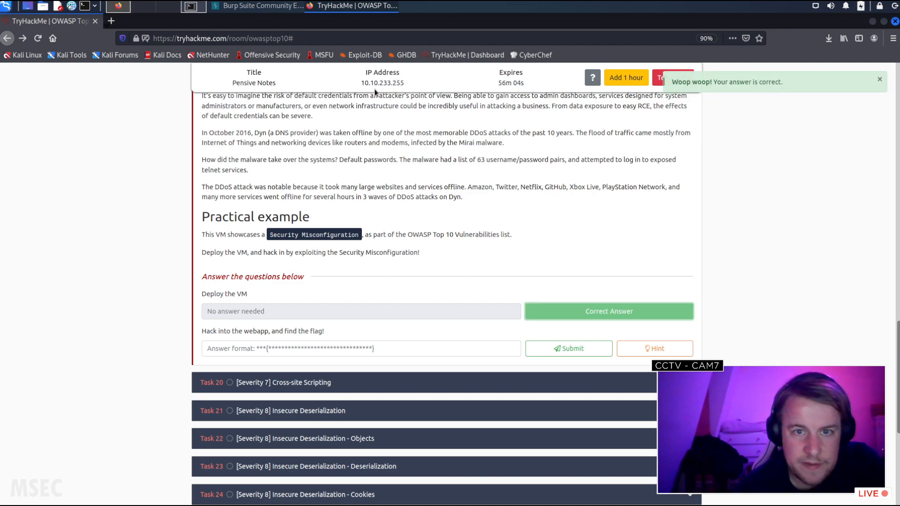
double_click(377, 83)
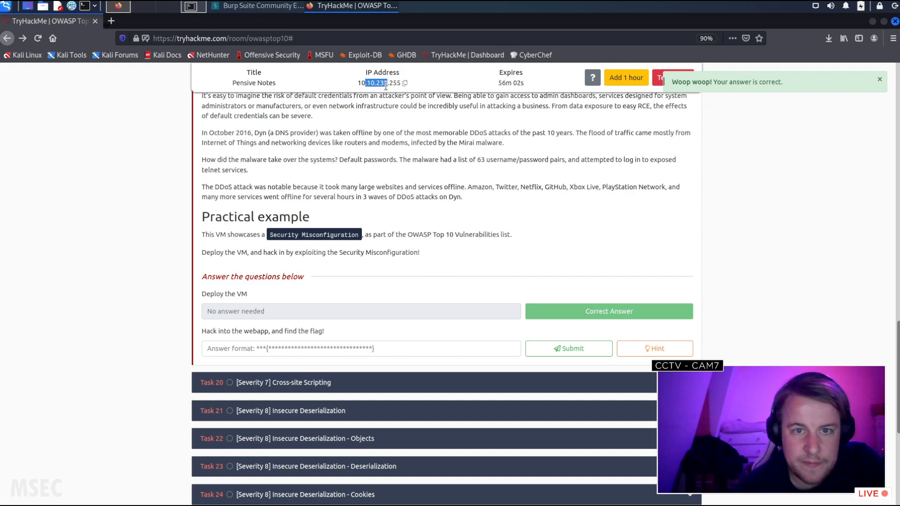
right_click(382, 83)
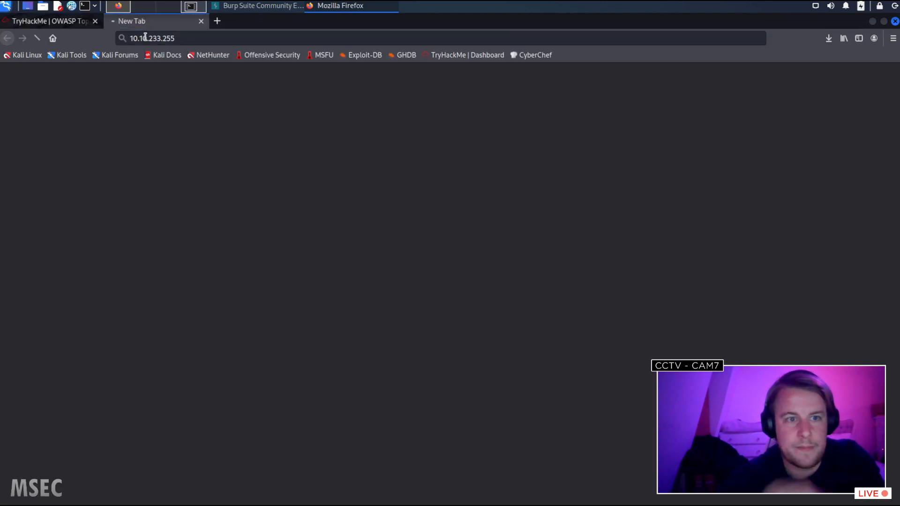
key("Return")
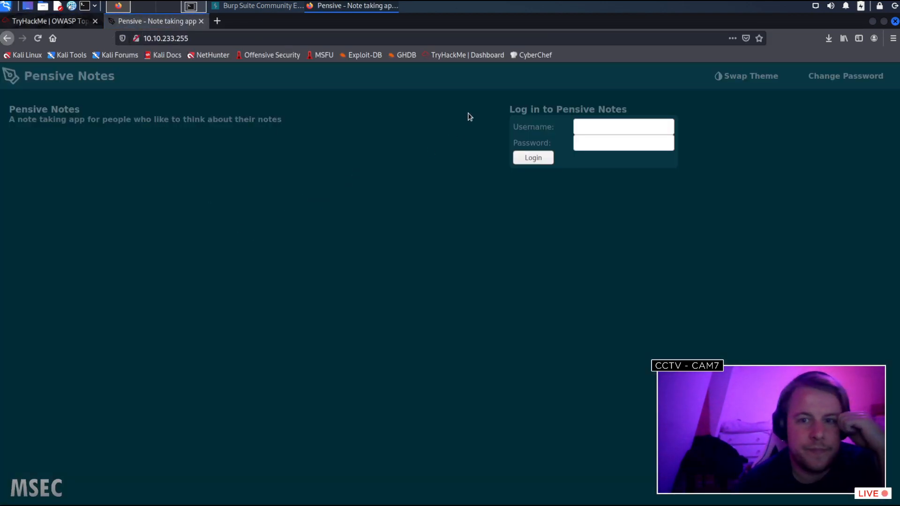
left_click(624, 126)
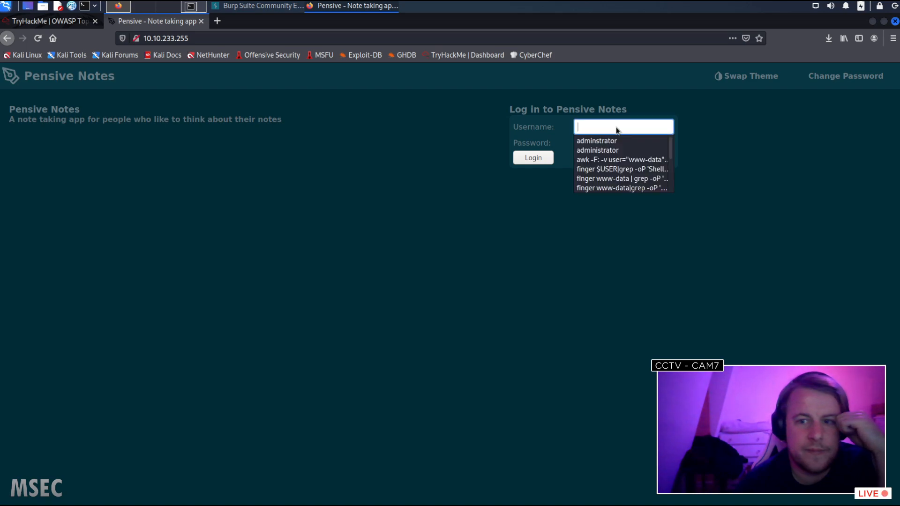
type("admin")
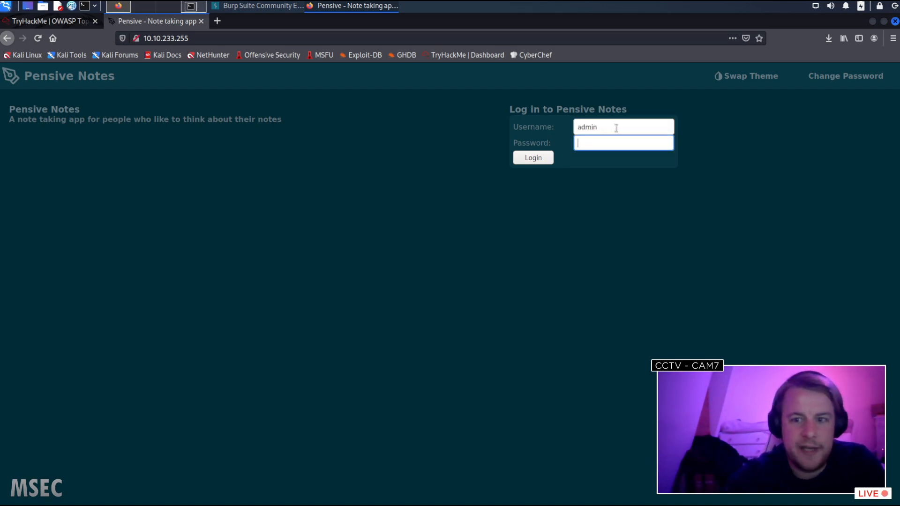
type("admin")
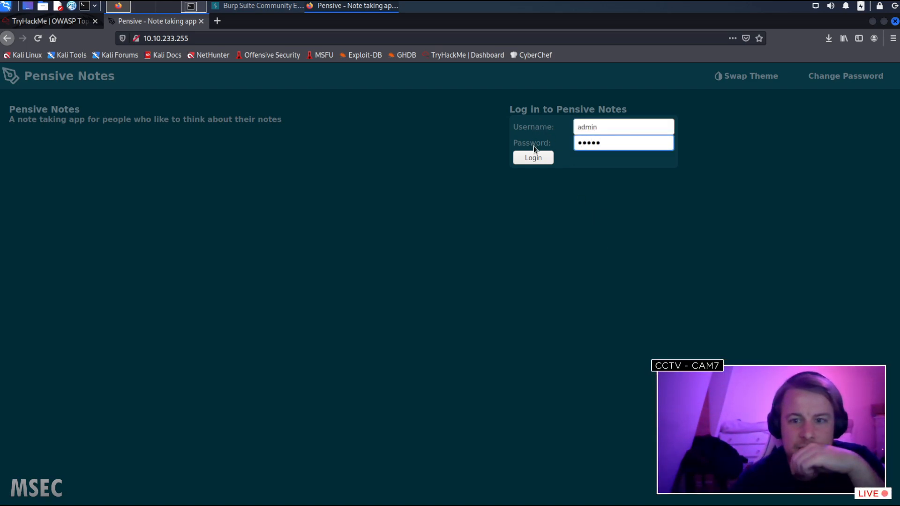
left_click(533, 158)
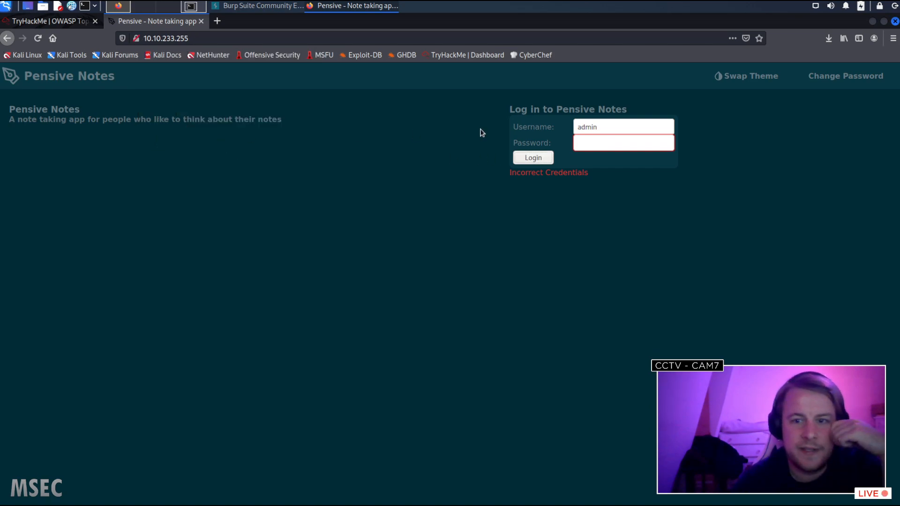
left_click(623, 126)
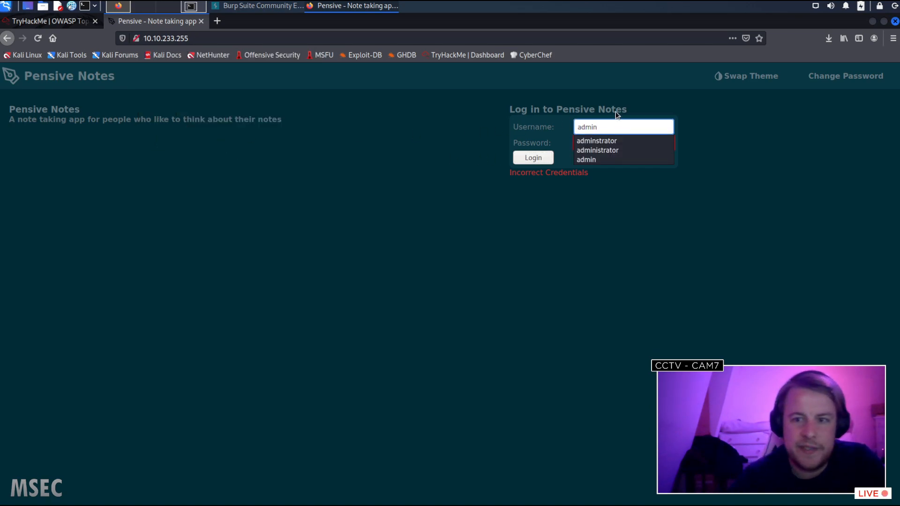
left_click(596, 140)
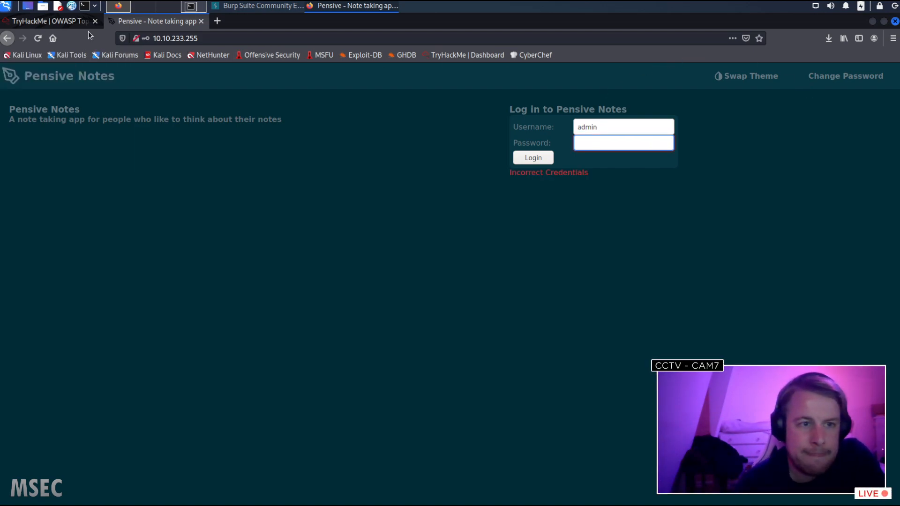
Read the flag question's hint that documentation lists default credentials, then close it.
left_click(49, 21)
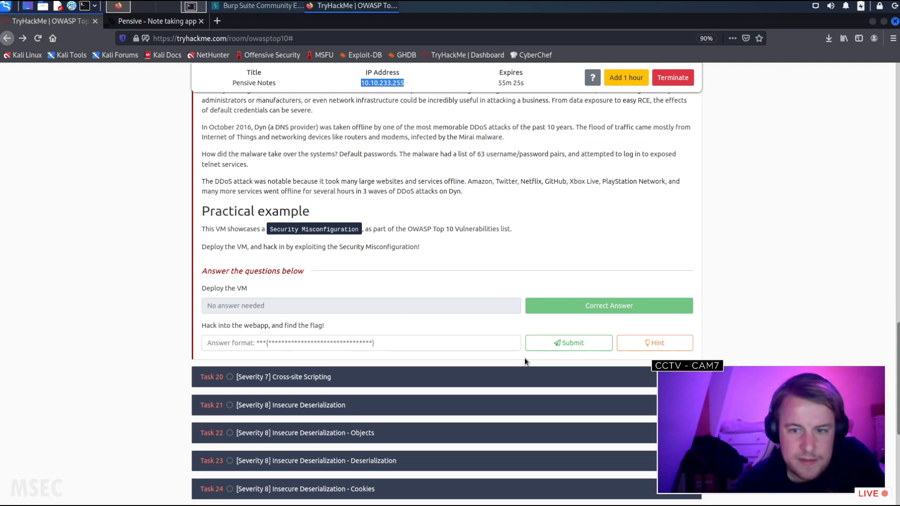
left_click(655, 343)
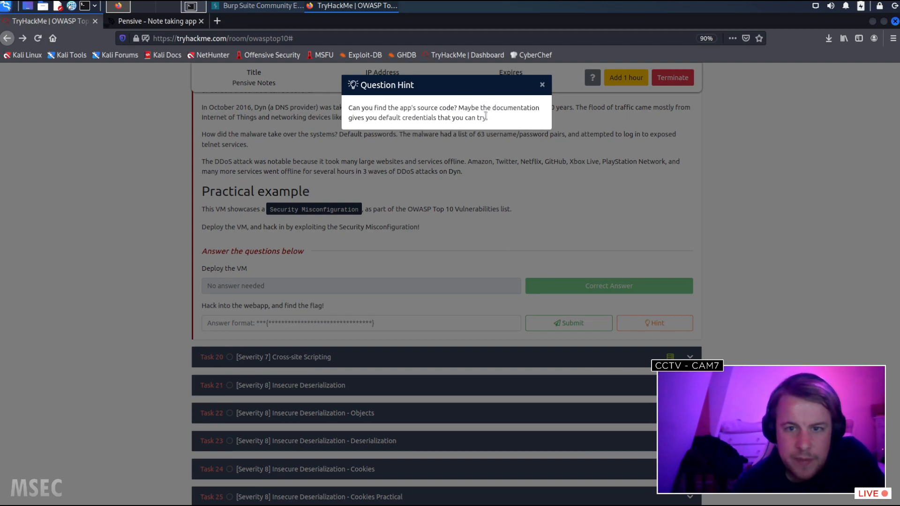
left_click(542, 85)
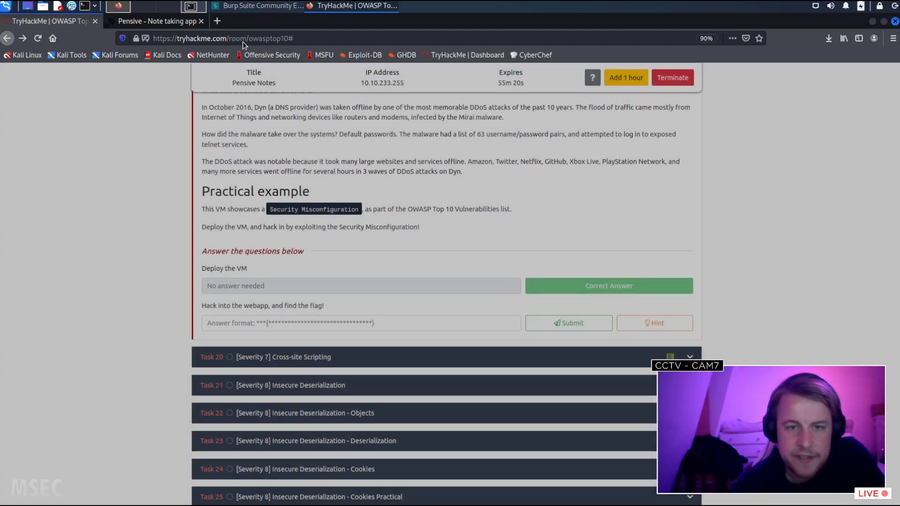
Search Google for 'pensive notes default credentials' starting from the Pensive Notes title.
left_click(155, 21)
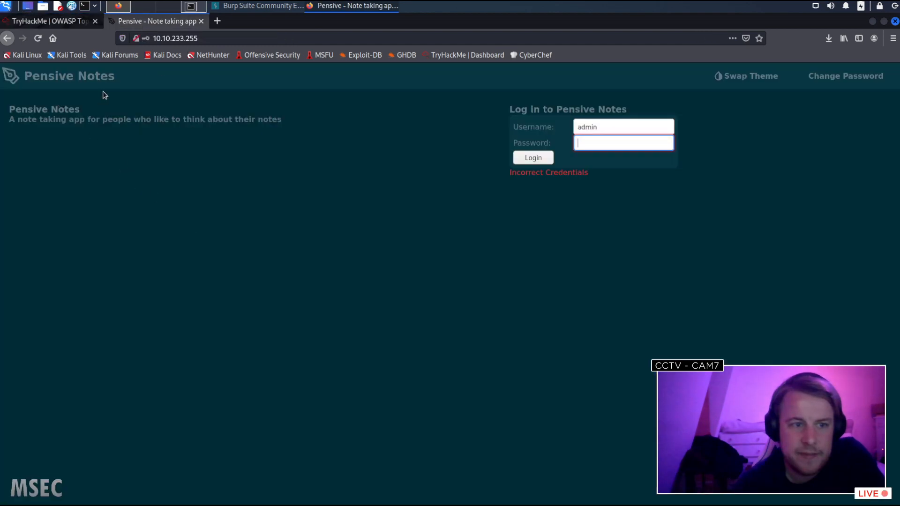
mouse_move(106, 247)
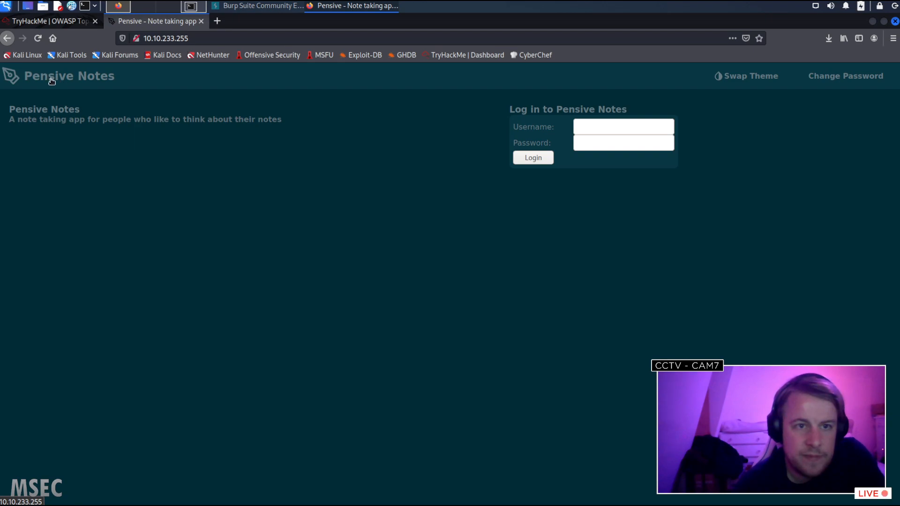
mouse_move(82, 113)
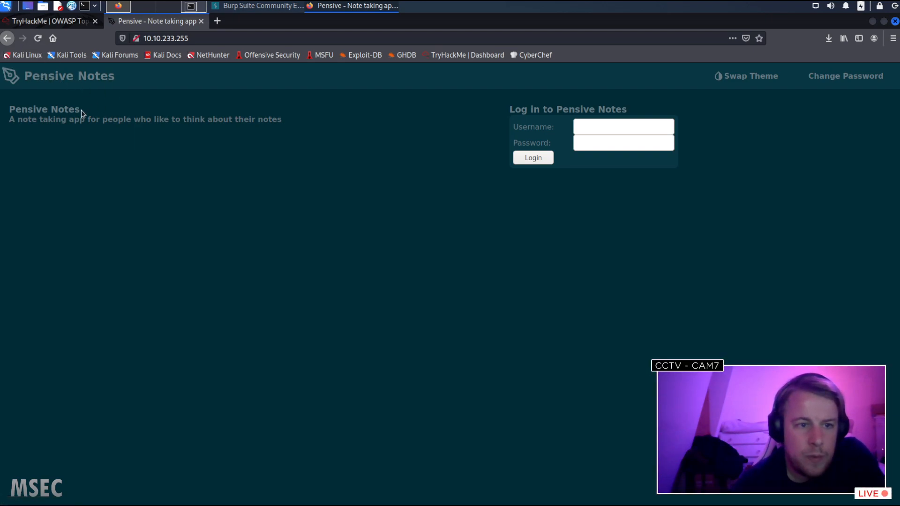
right_click(44, 109)
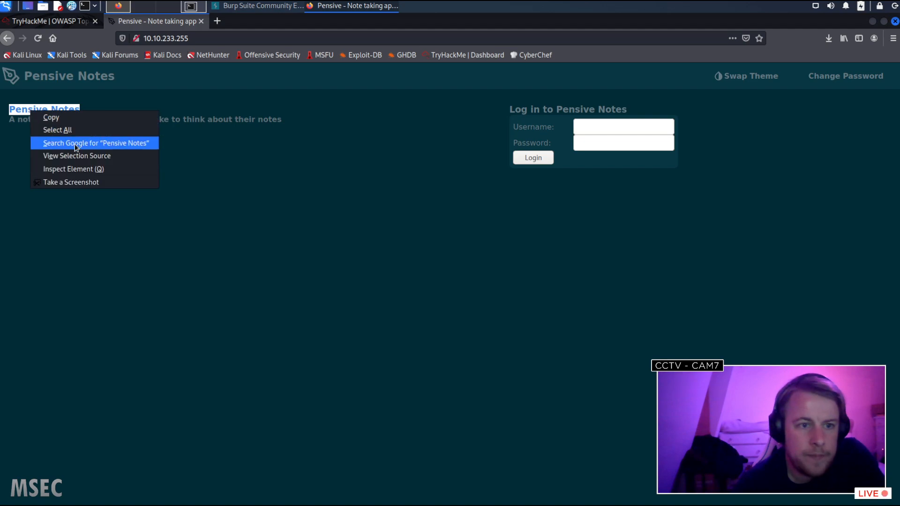
left_click(96, 143)
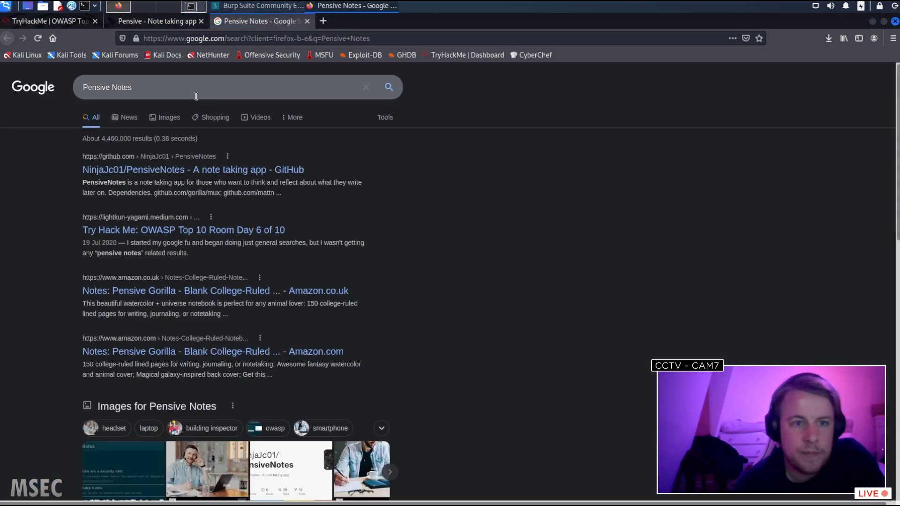
type("de")
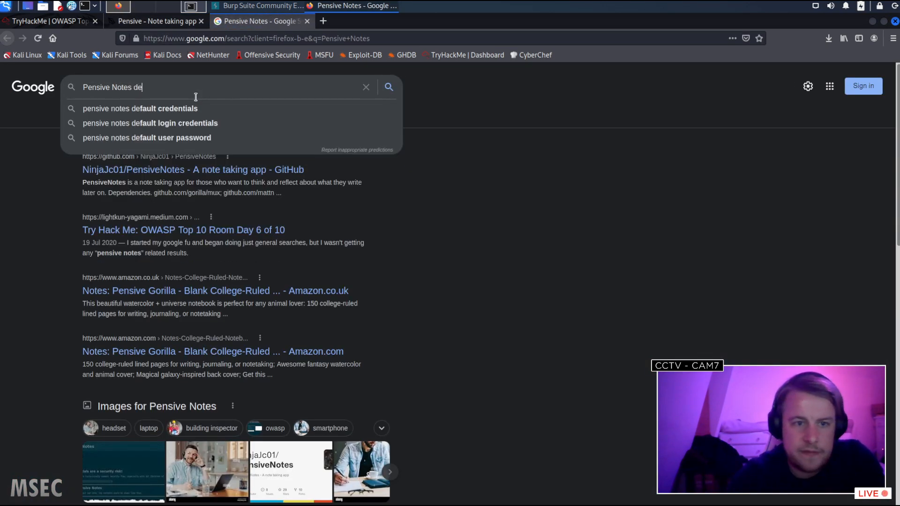
left_click(140, 109)
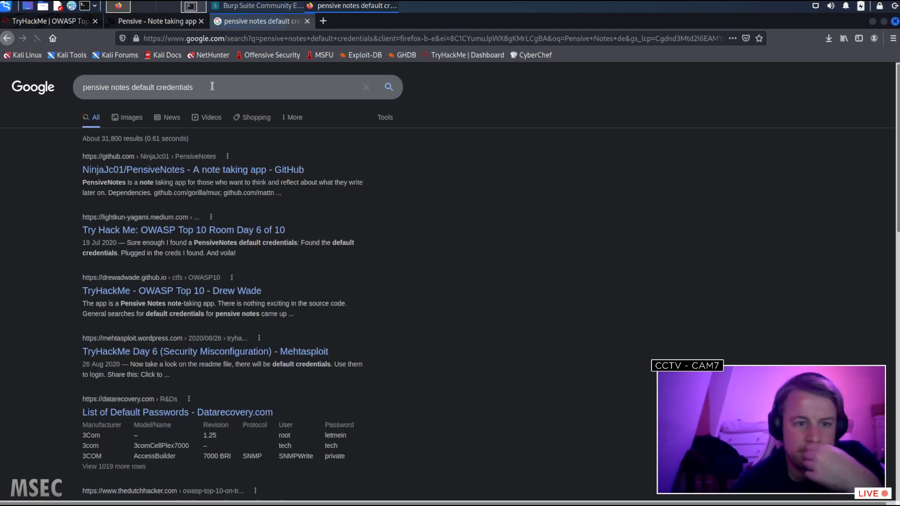
left_click(193, 169)
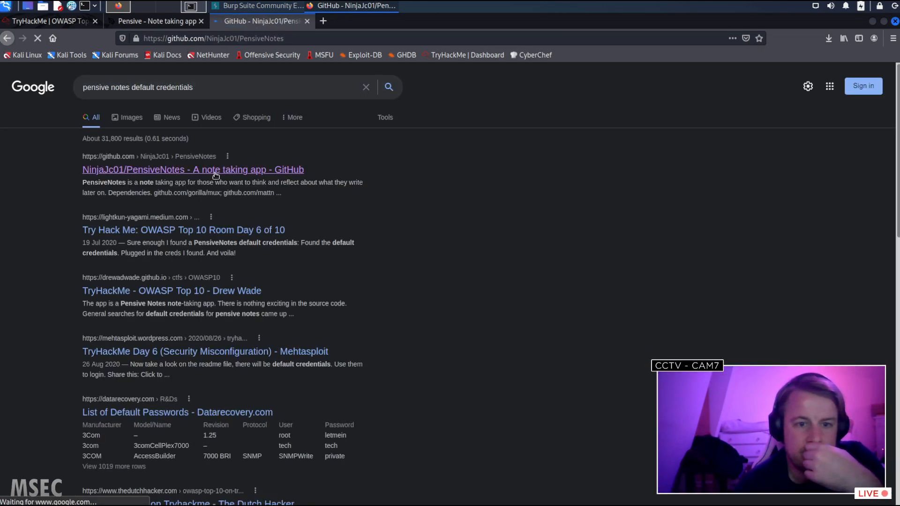
left_click(193, 169)
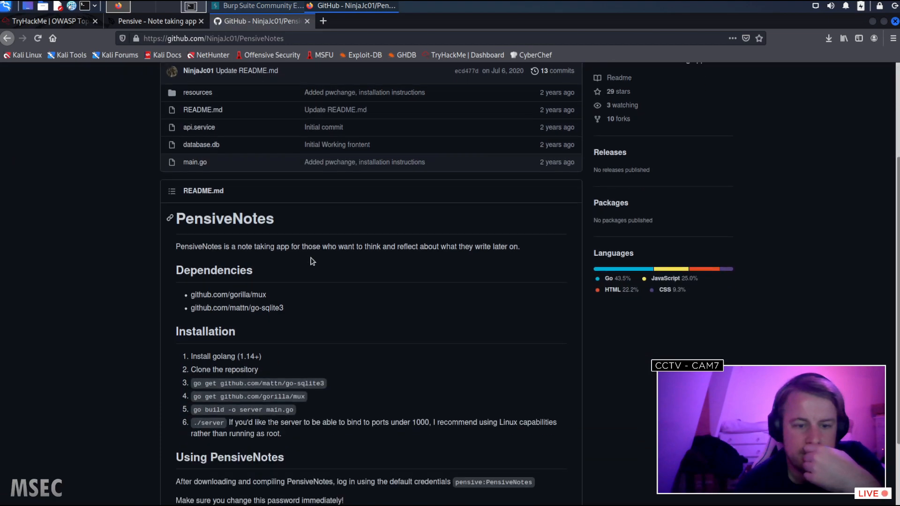
scroll("down", 3)
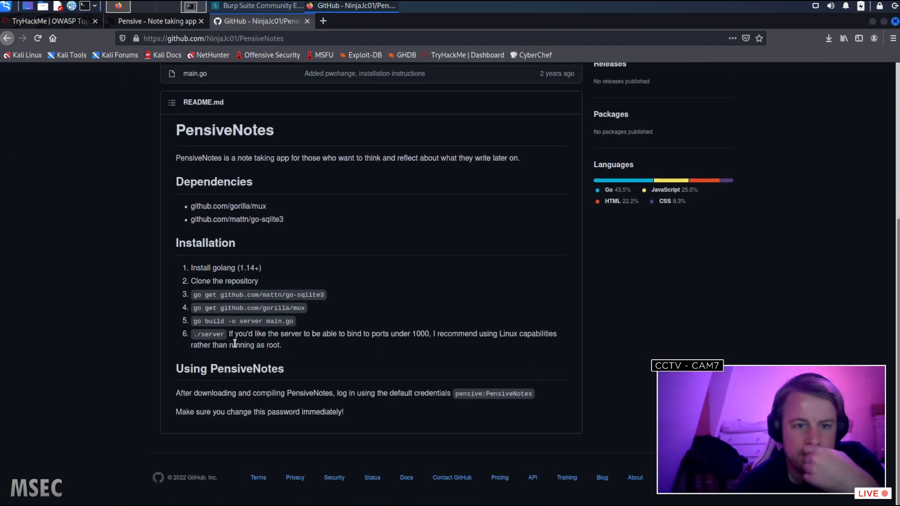
mouse_move(456, 422)
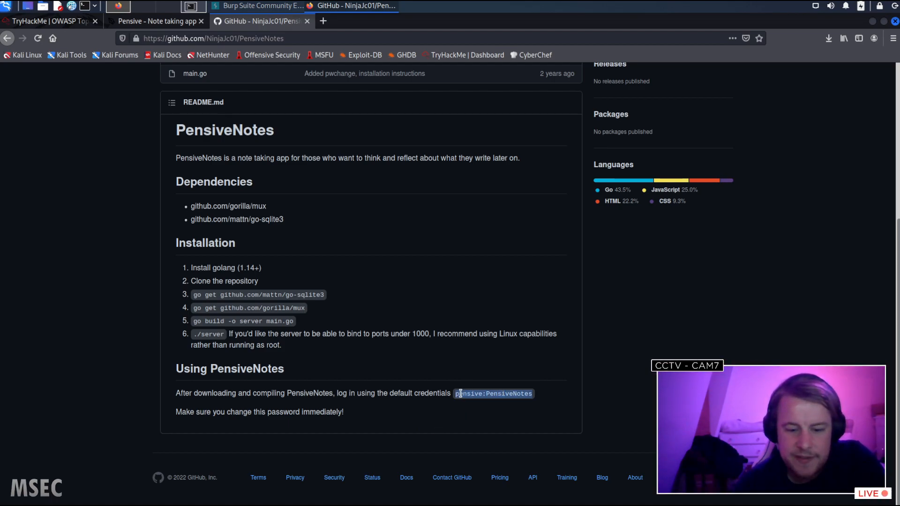
left_click(155, 21)
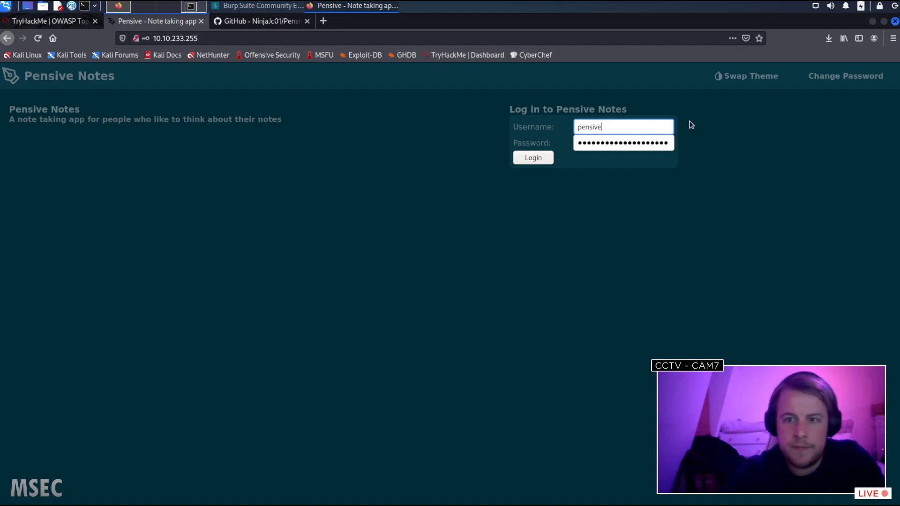
Log in as pensive/PensiveNotes, decline saving the login, and select the flag in the first note.
left_click(531, 157)
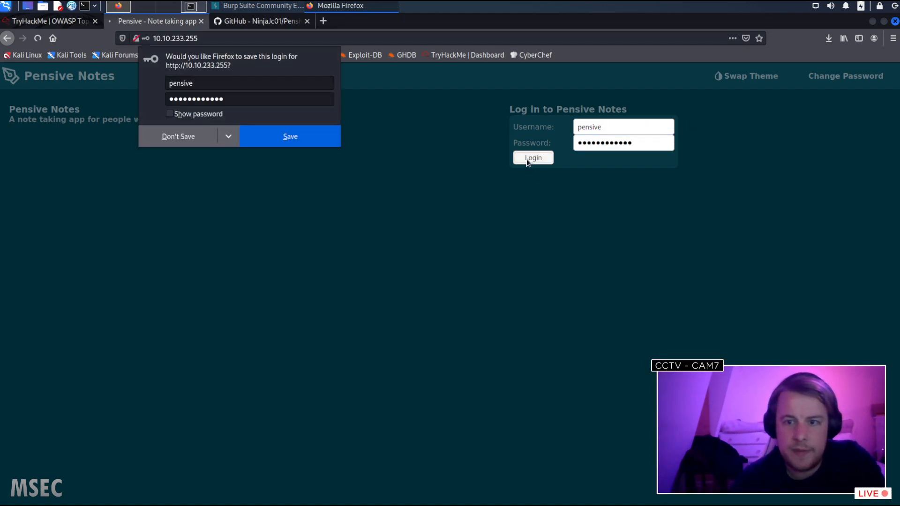
left_click(532, 157)
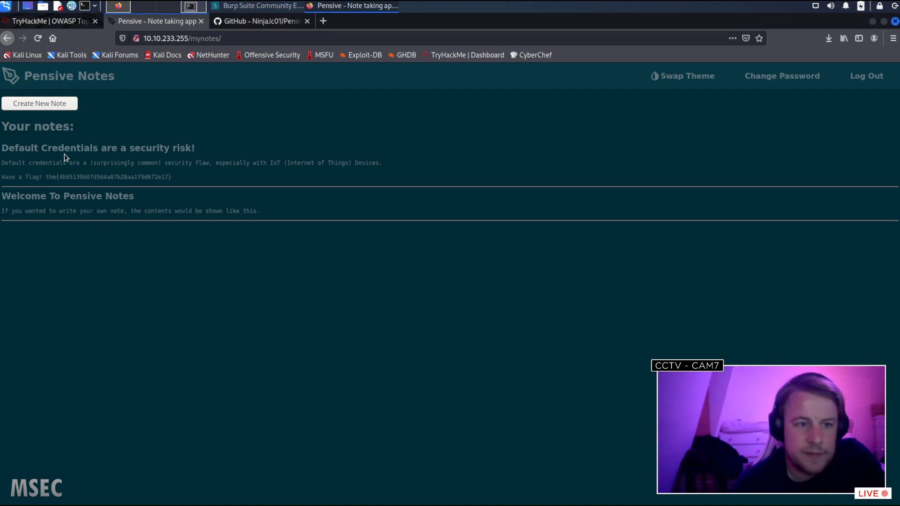
double_click(18, 148)
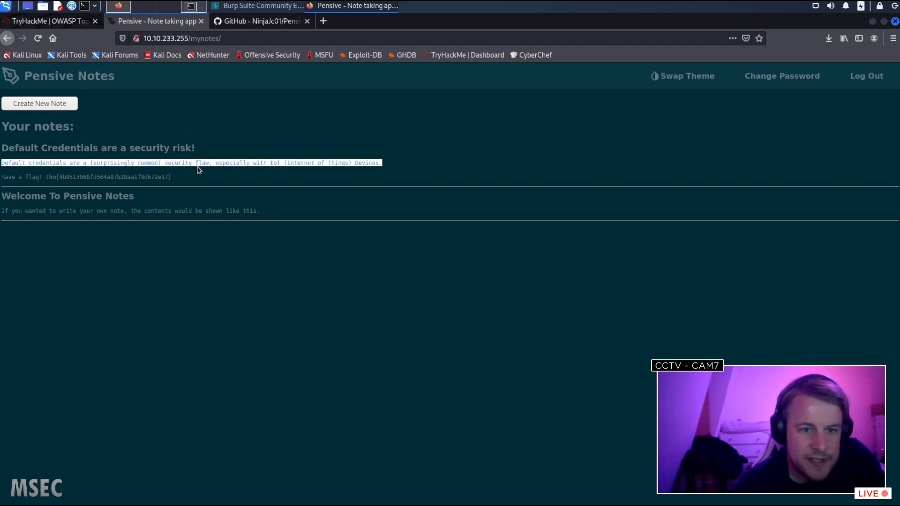
left_click(312, 165)
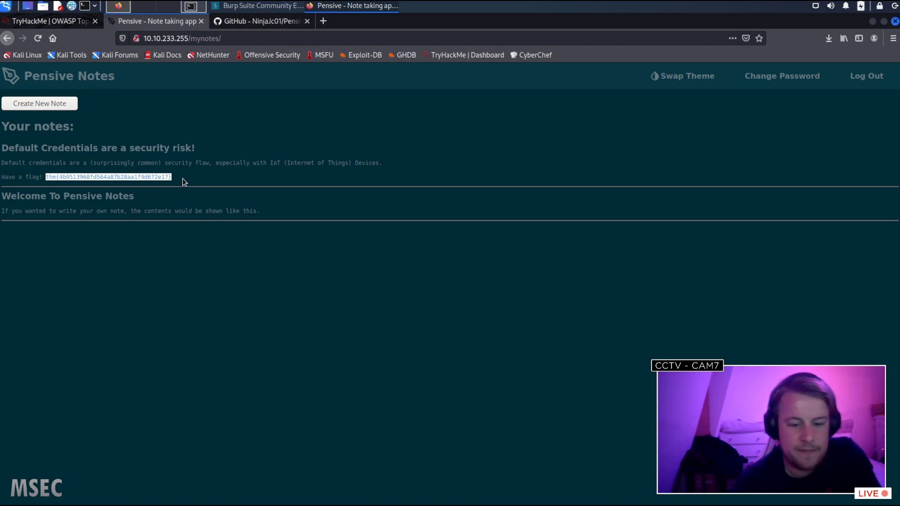
left_click(260, 21)
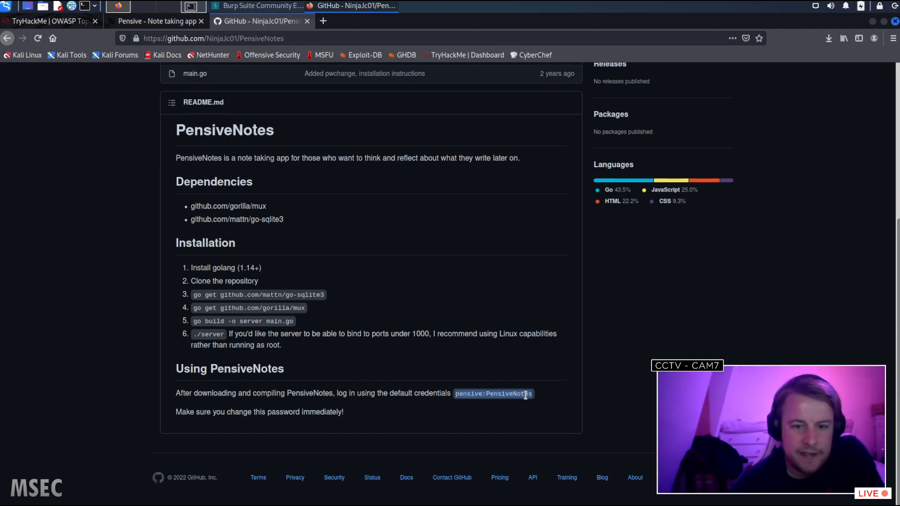
Browse the PensiveNotes Security tab, advisories and security policy, then return to TryHackMe.
scroll("up", 3)
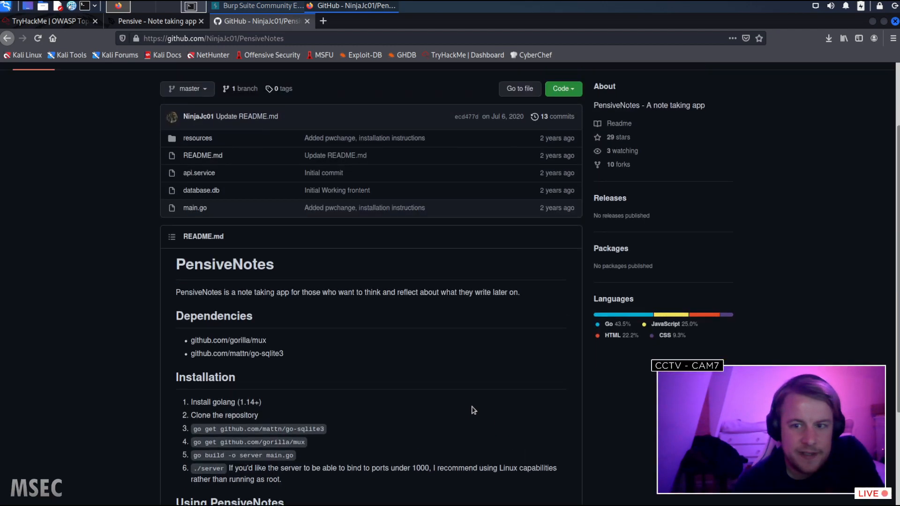
scroll("up", 3)
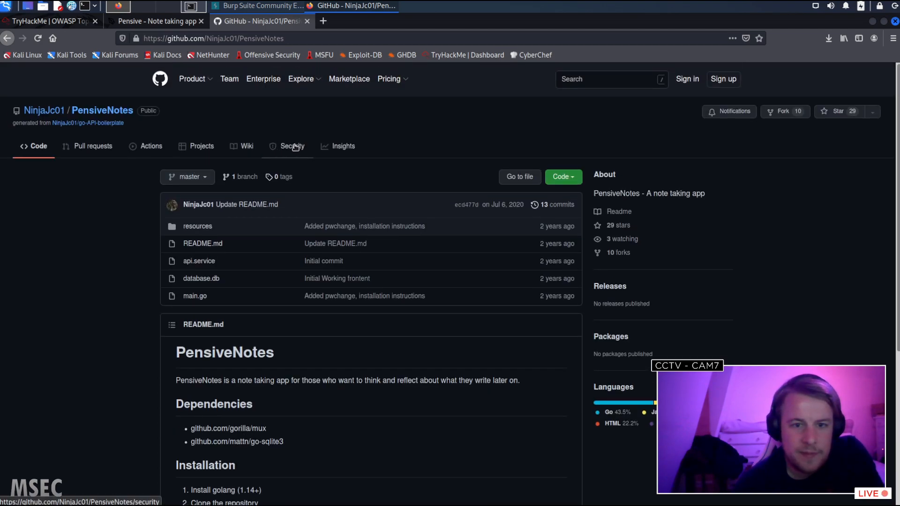
left_click(292, 146)
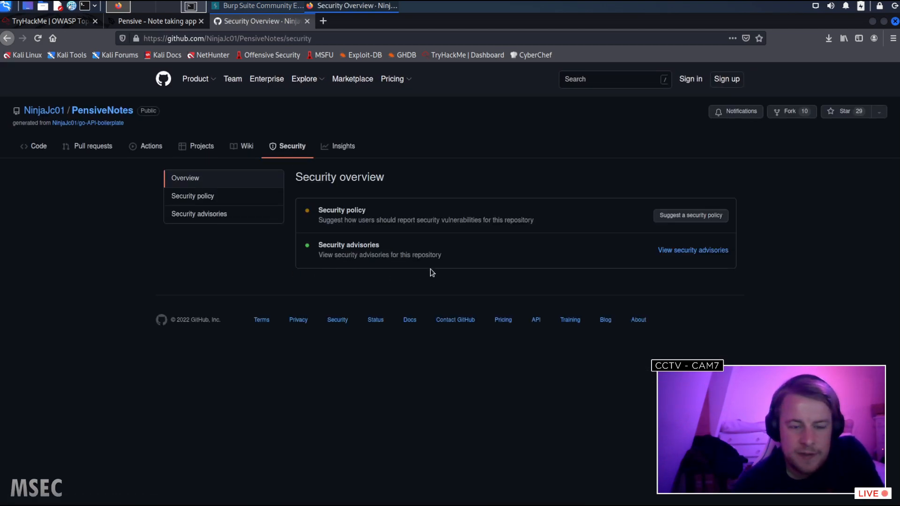
mouse_move(367, 254)
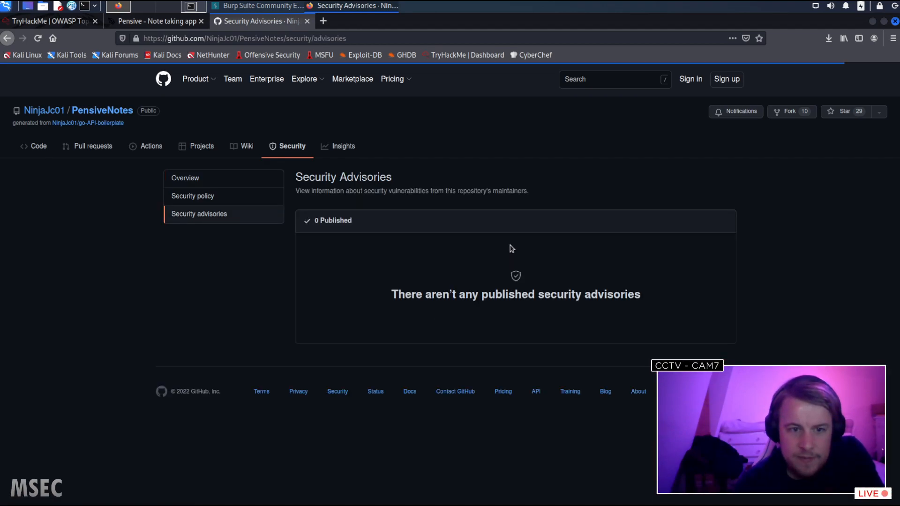
mouse_move(562, 288)
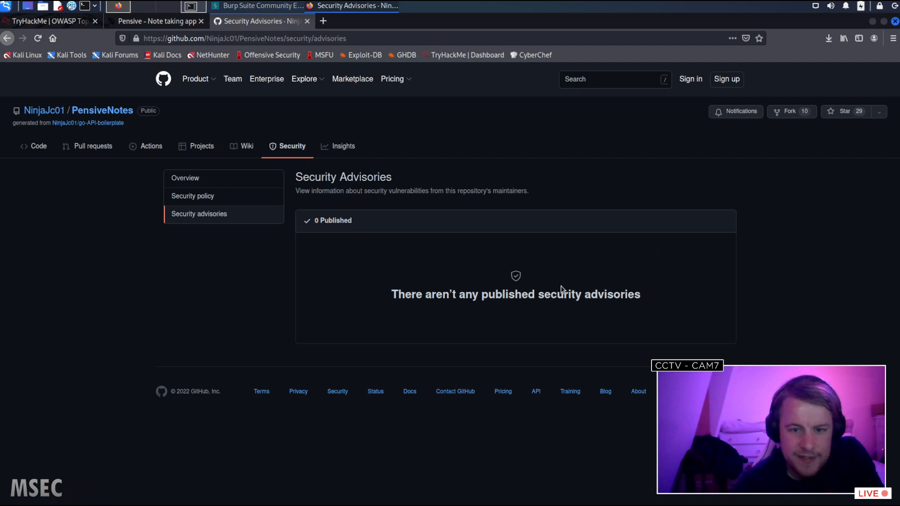
left_click(192, 196)
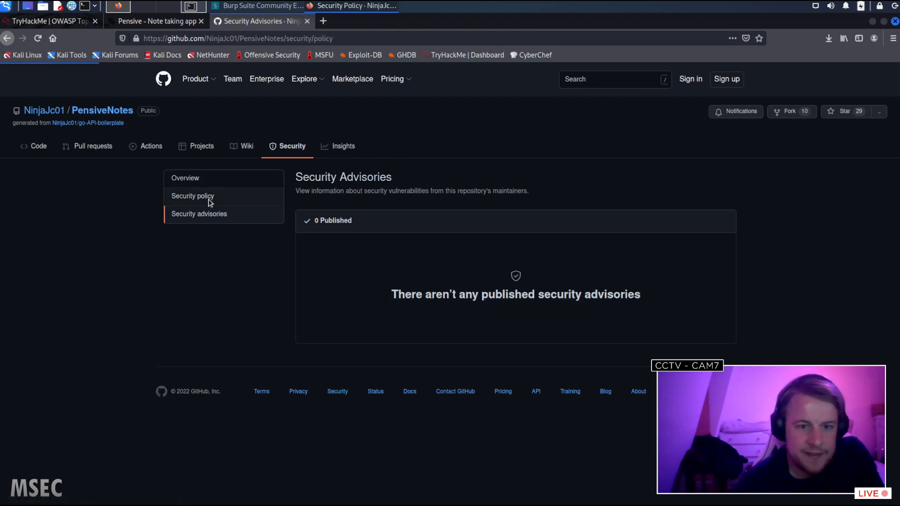
left_click(155, 21)
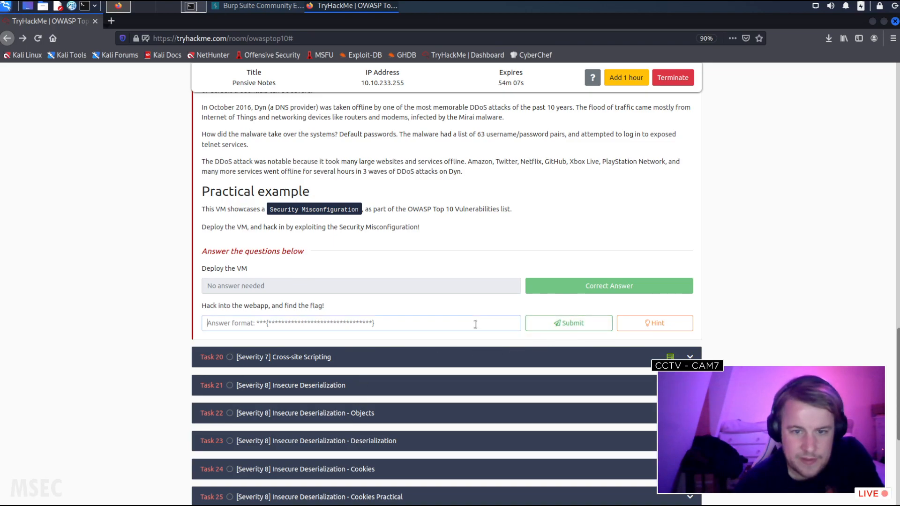
Submit the pasted Pensive Notes flag as the Task 19 answer and confirm it is accepted.
left_click(568, 323)
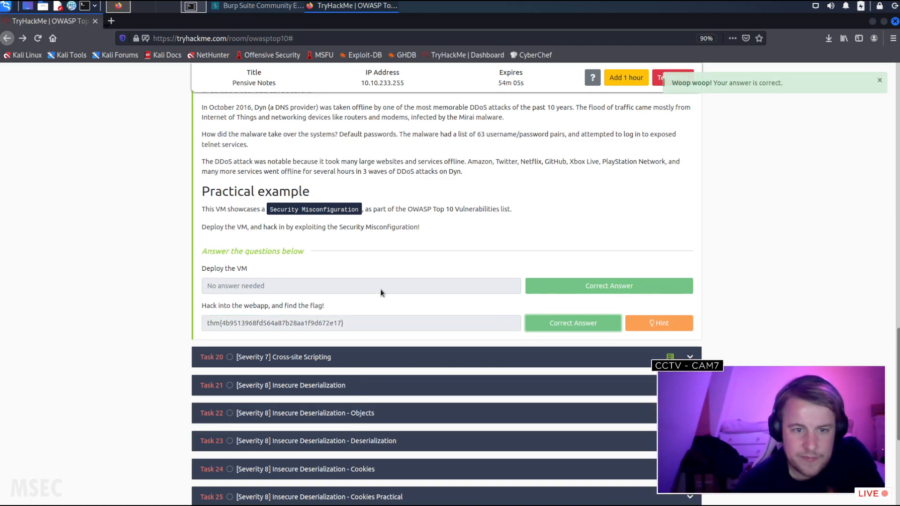
scroll("up", 3)
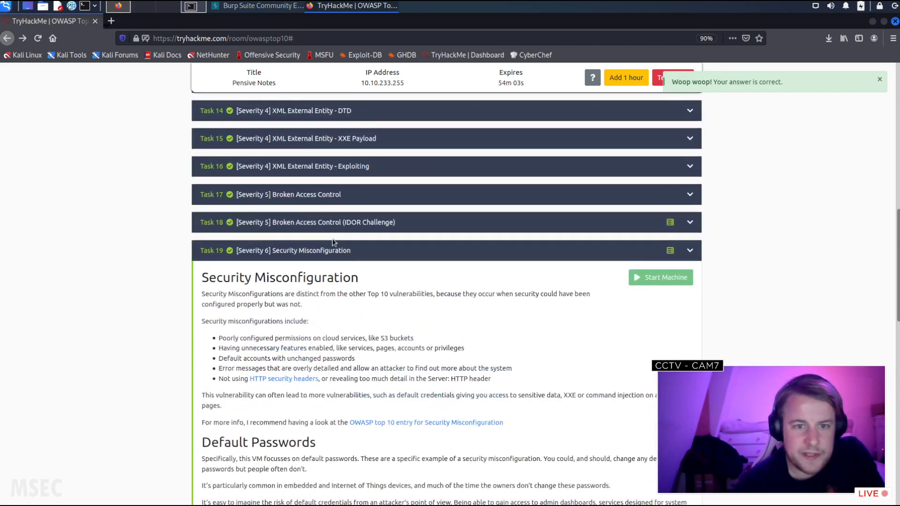